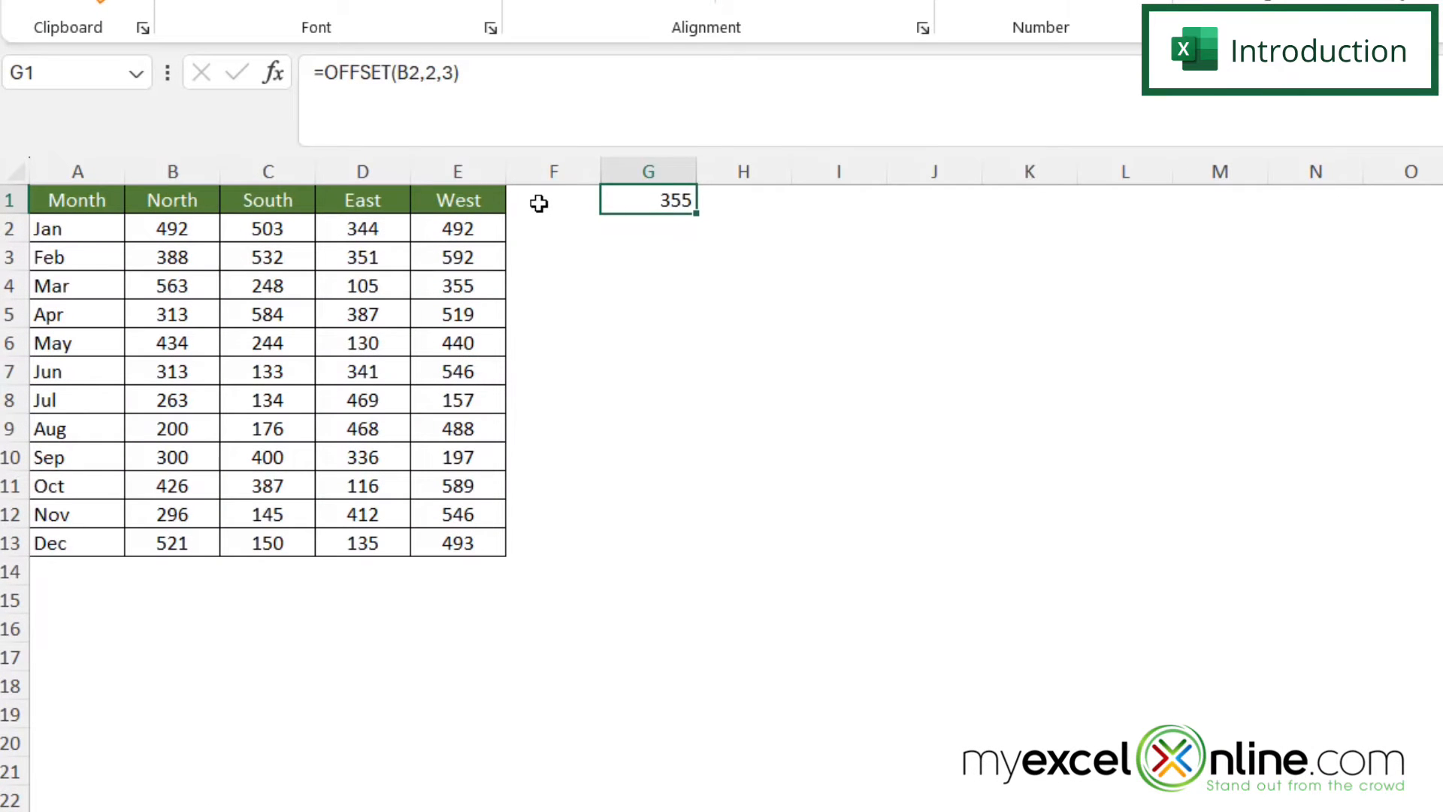
pyautogui.moveTo(713, 345)
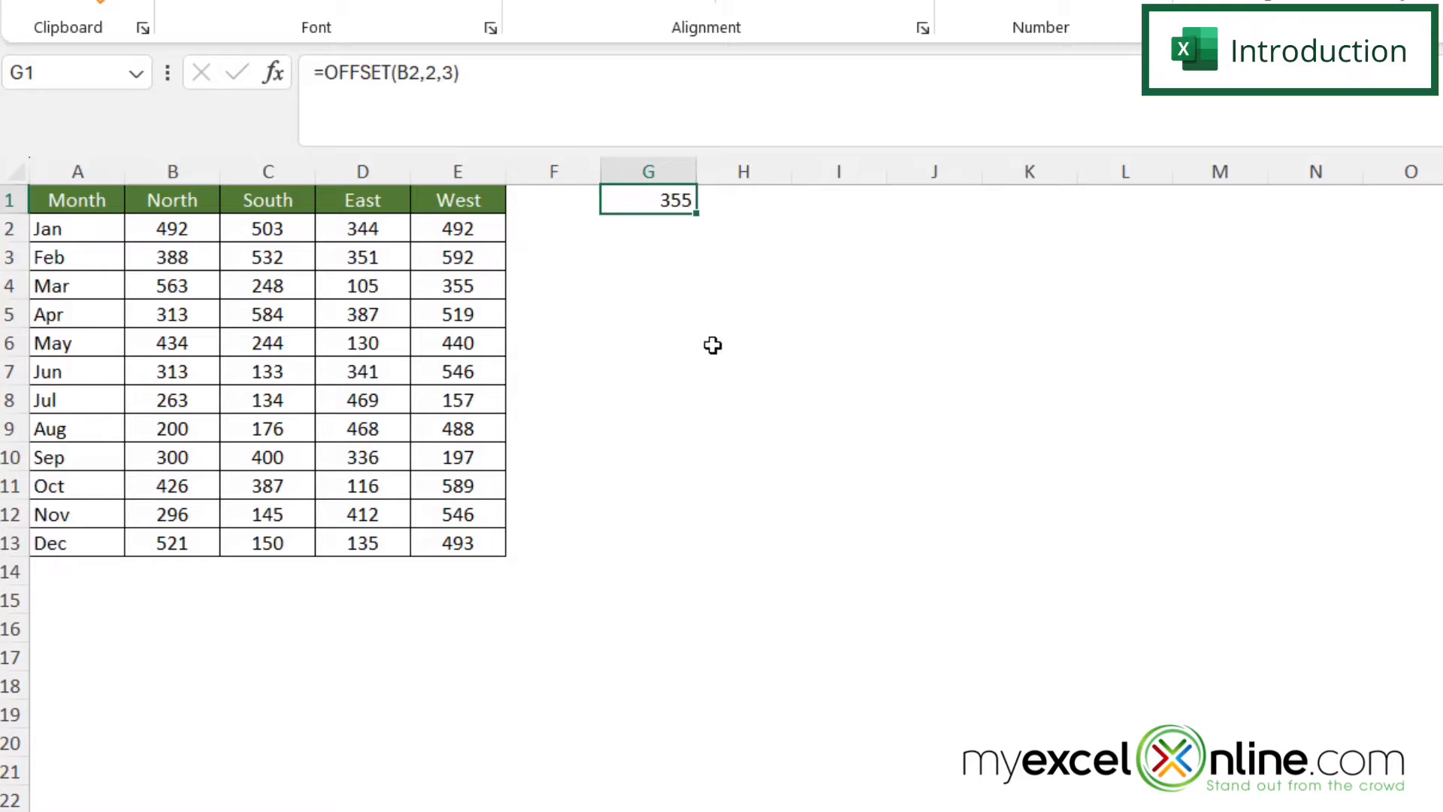
pyautogui.moveTo(676, 264)
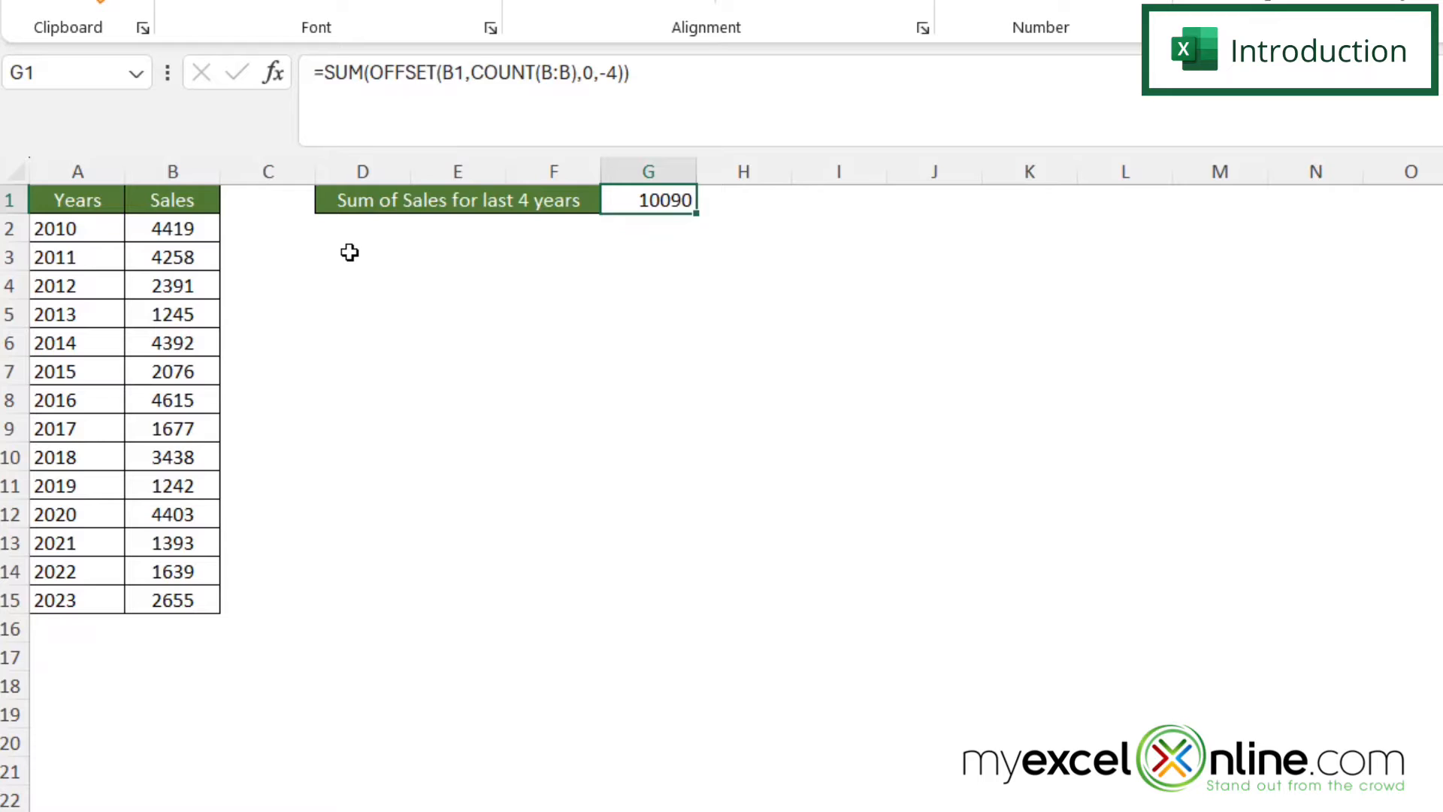
pyautogui.moveTo(476, 230)
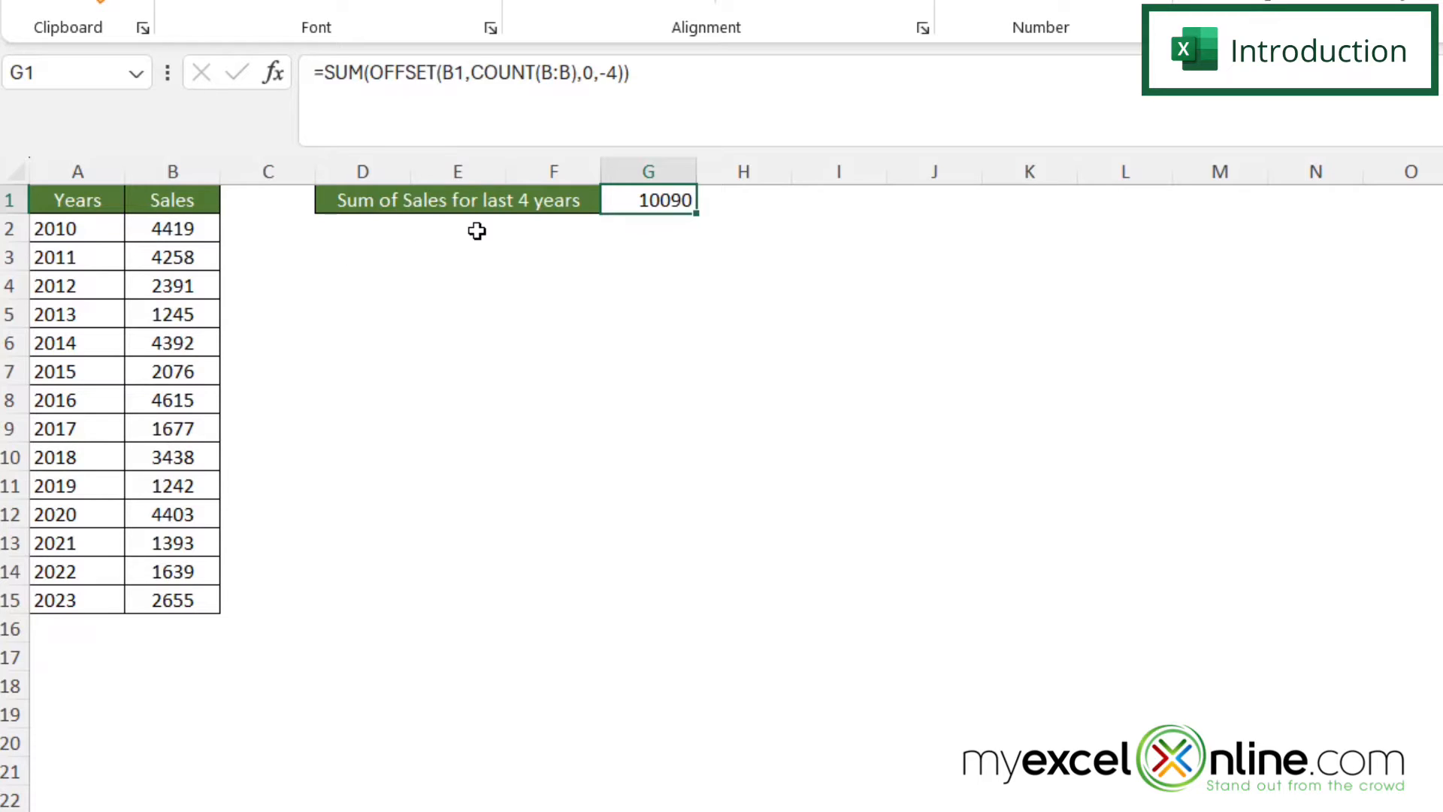
pyautogui.moveTo(463, 228)
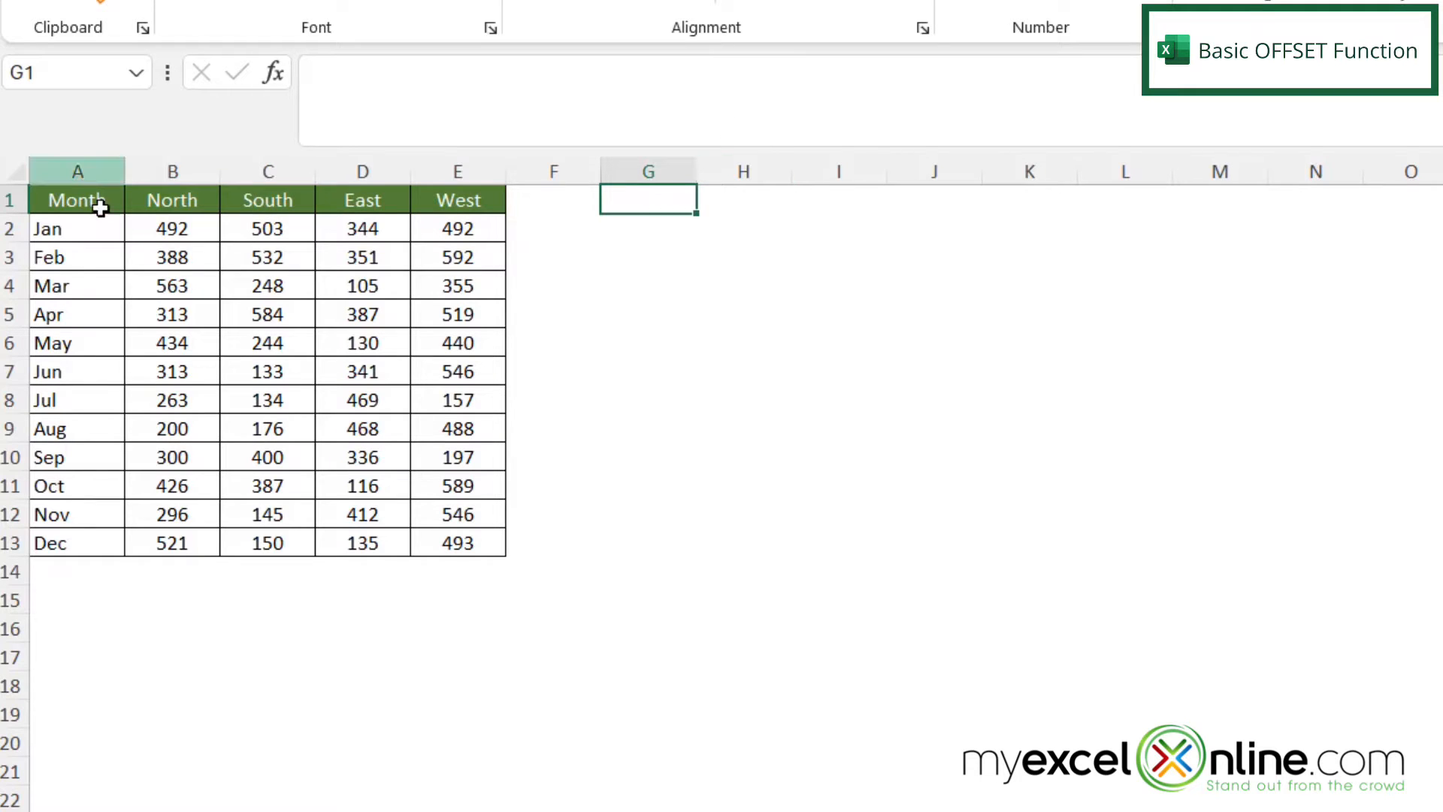
# - Point out B2 as the start and E4 (355) as the target, outlining the offset
pyautogui.click(172, 229)
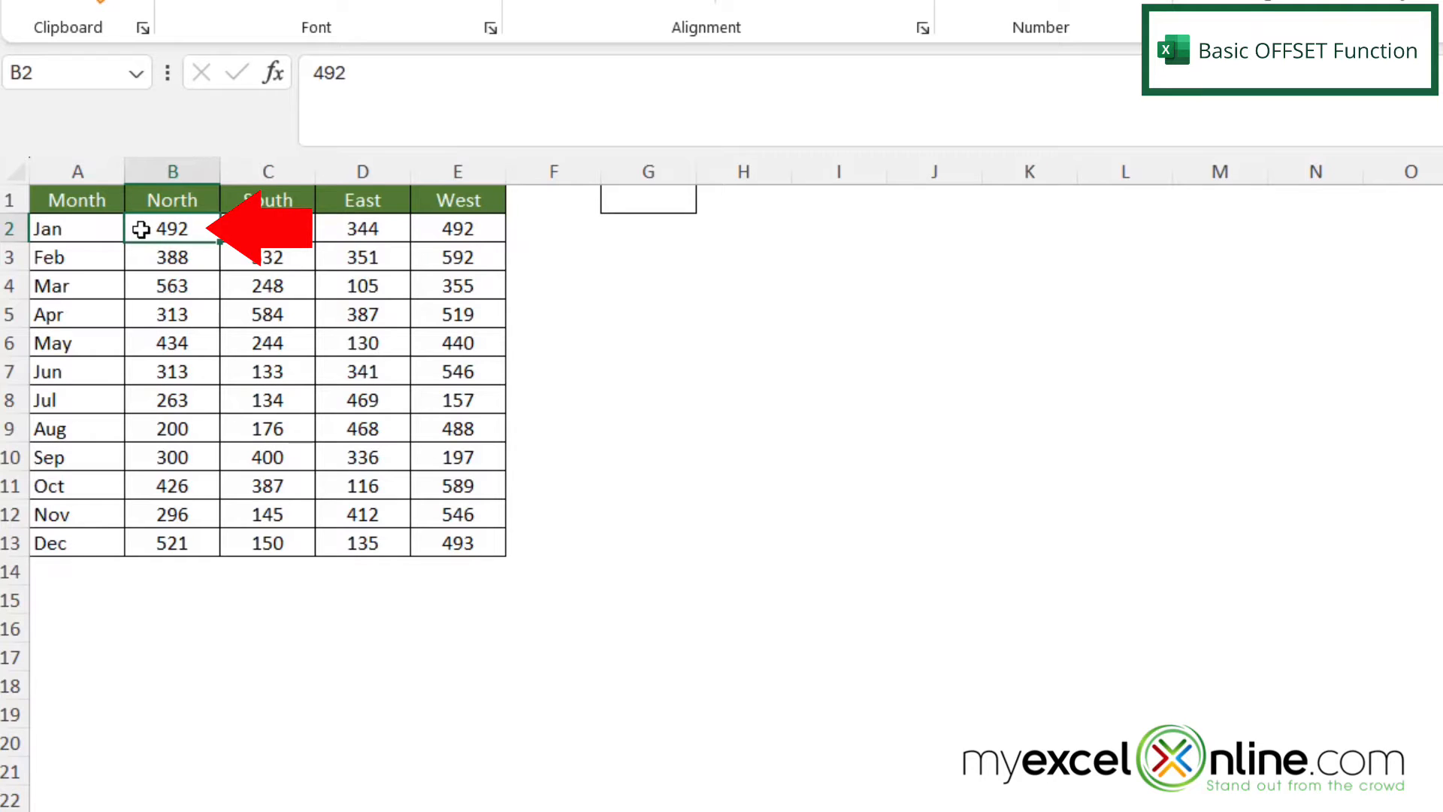
pyautogui.click(457, 286)
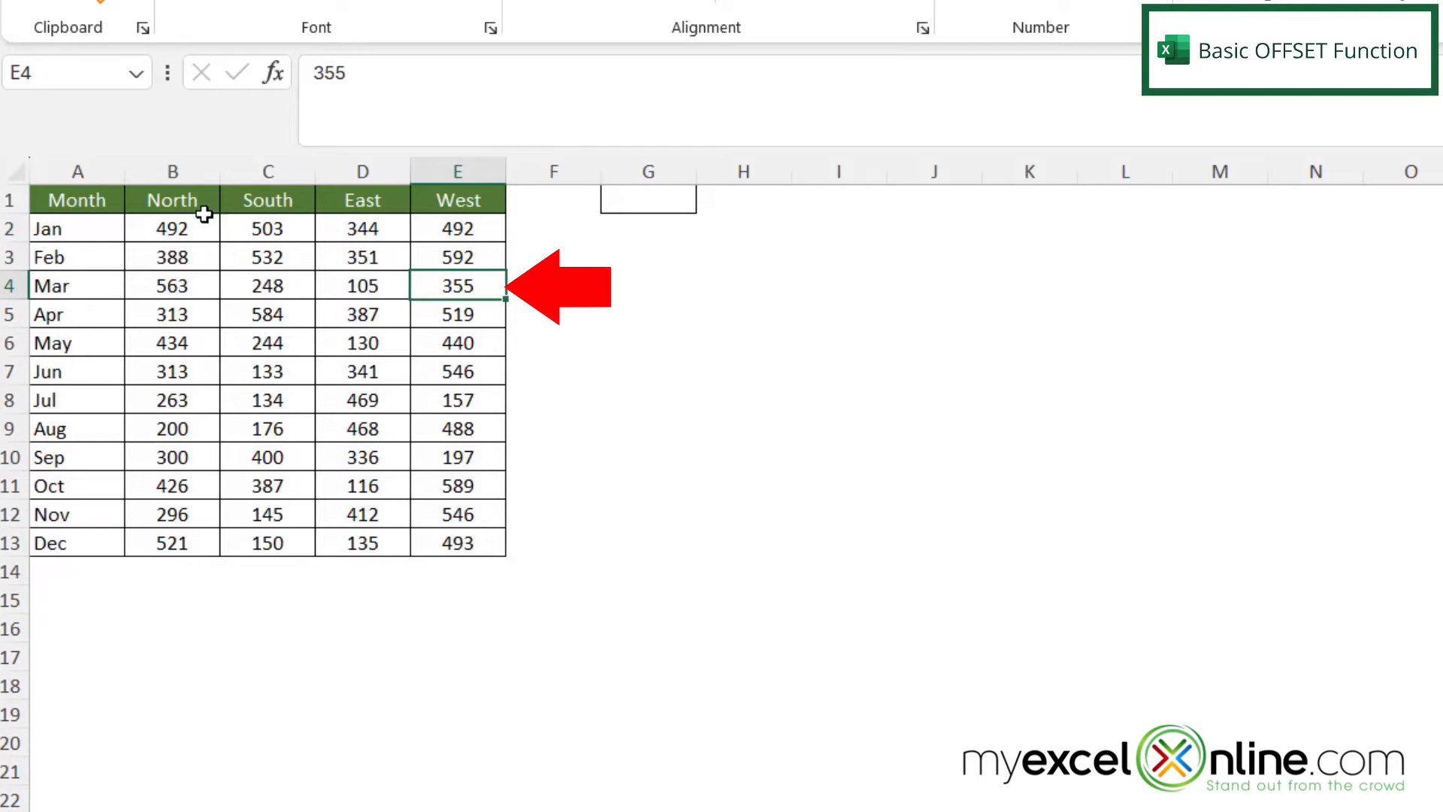
pyautogui.moveTo(399, 291)
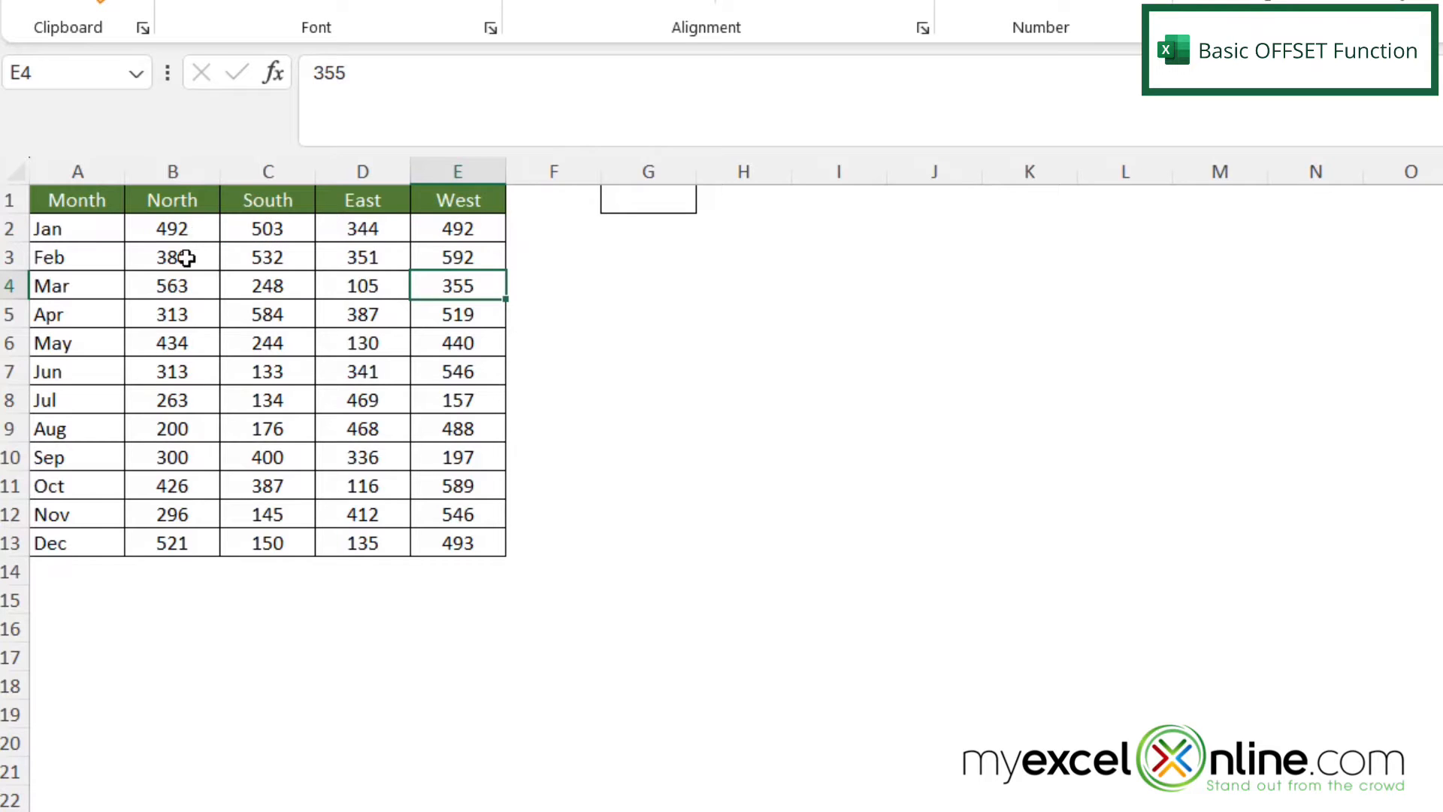
pyautogui.moveTo(172, 229); pyautogui.dragTo(172, 285)
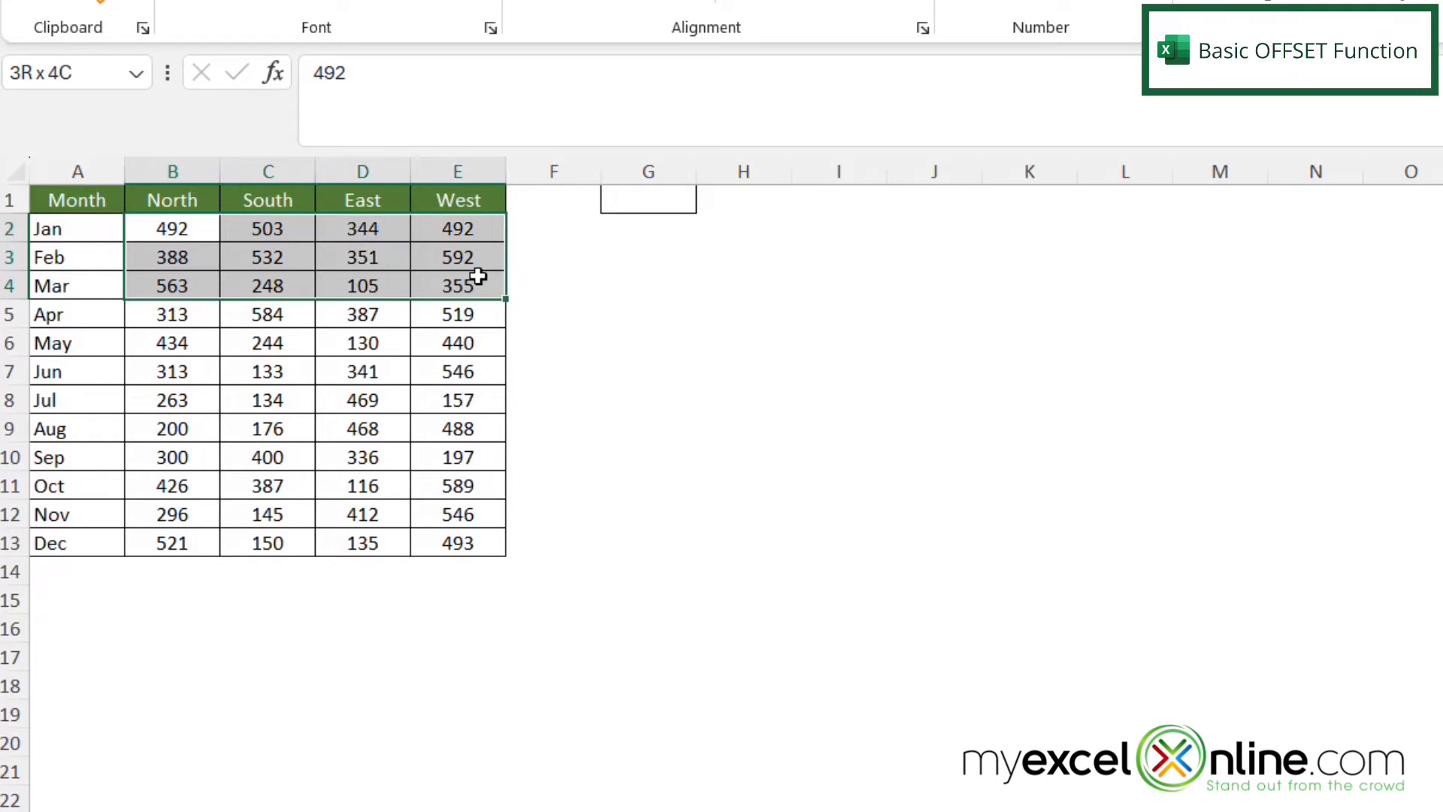
# - Enter =OFFSET(B2,2,3) in G1, returning 355
pyautogui.click(648, 200)
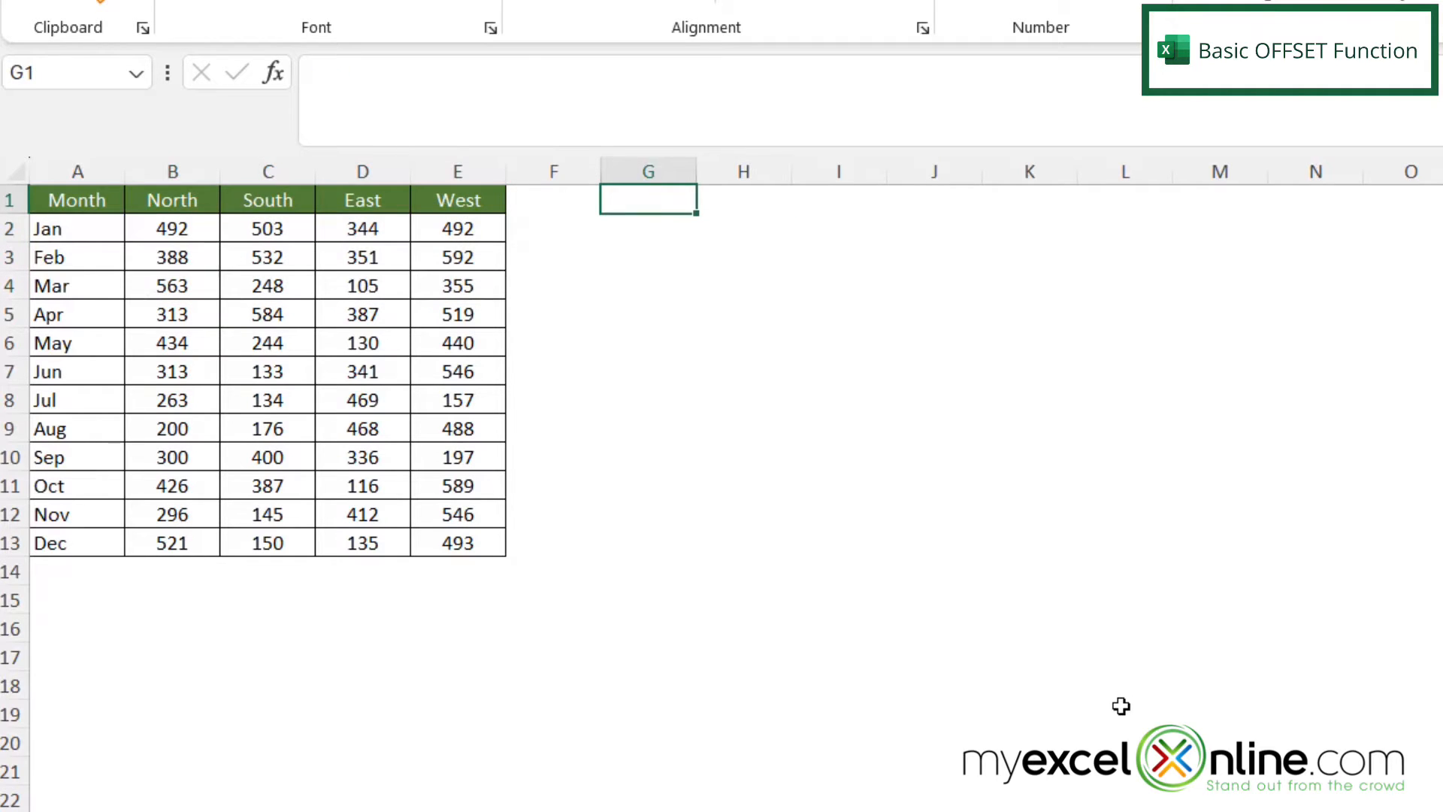
pyautogui.write('=')
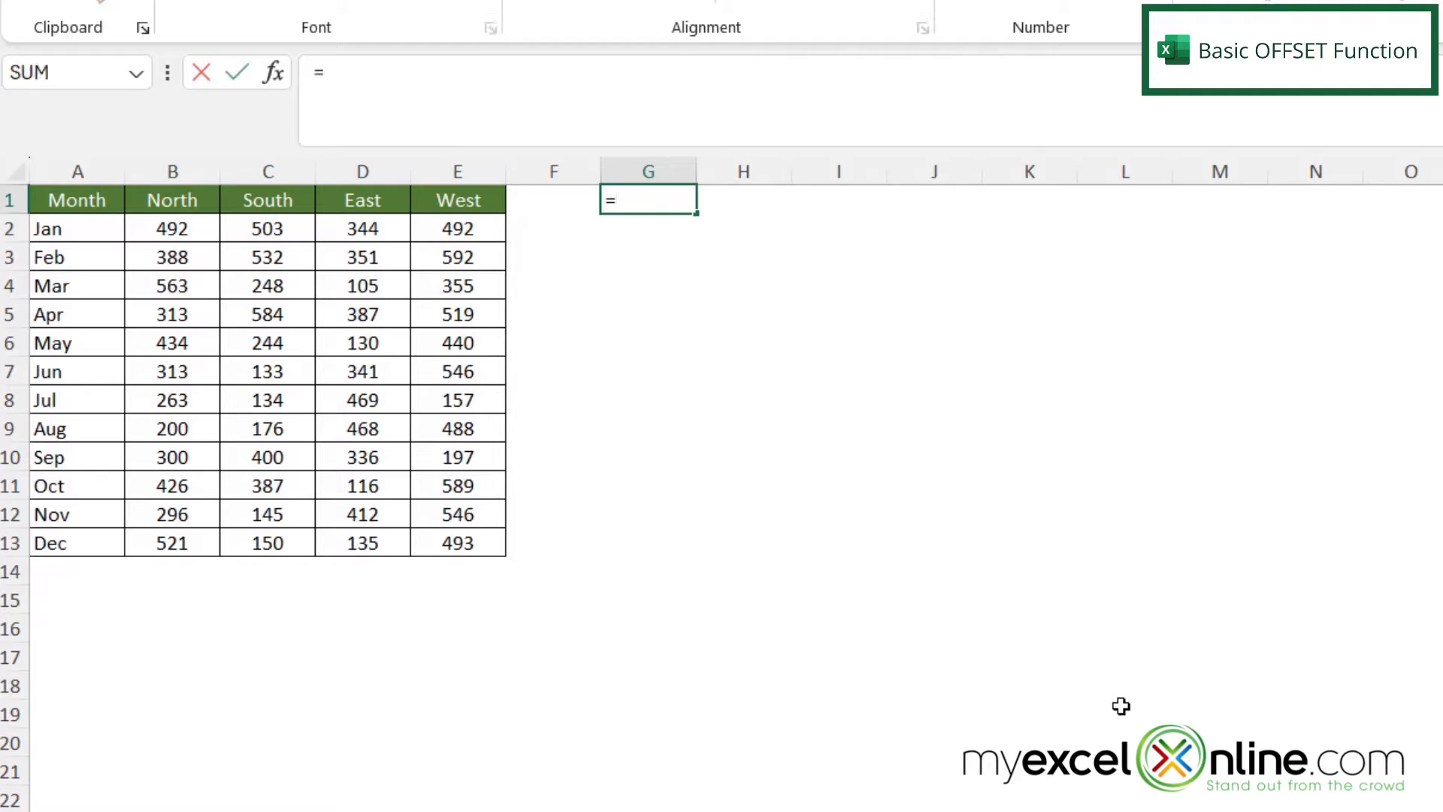
pyautogui.write('offset')
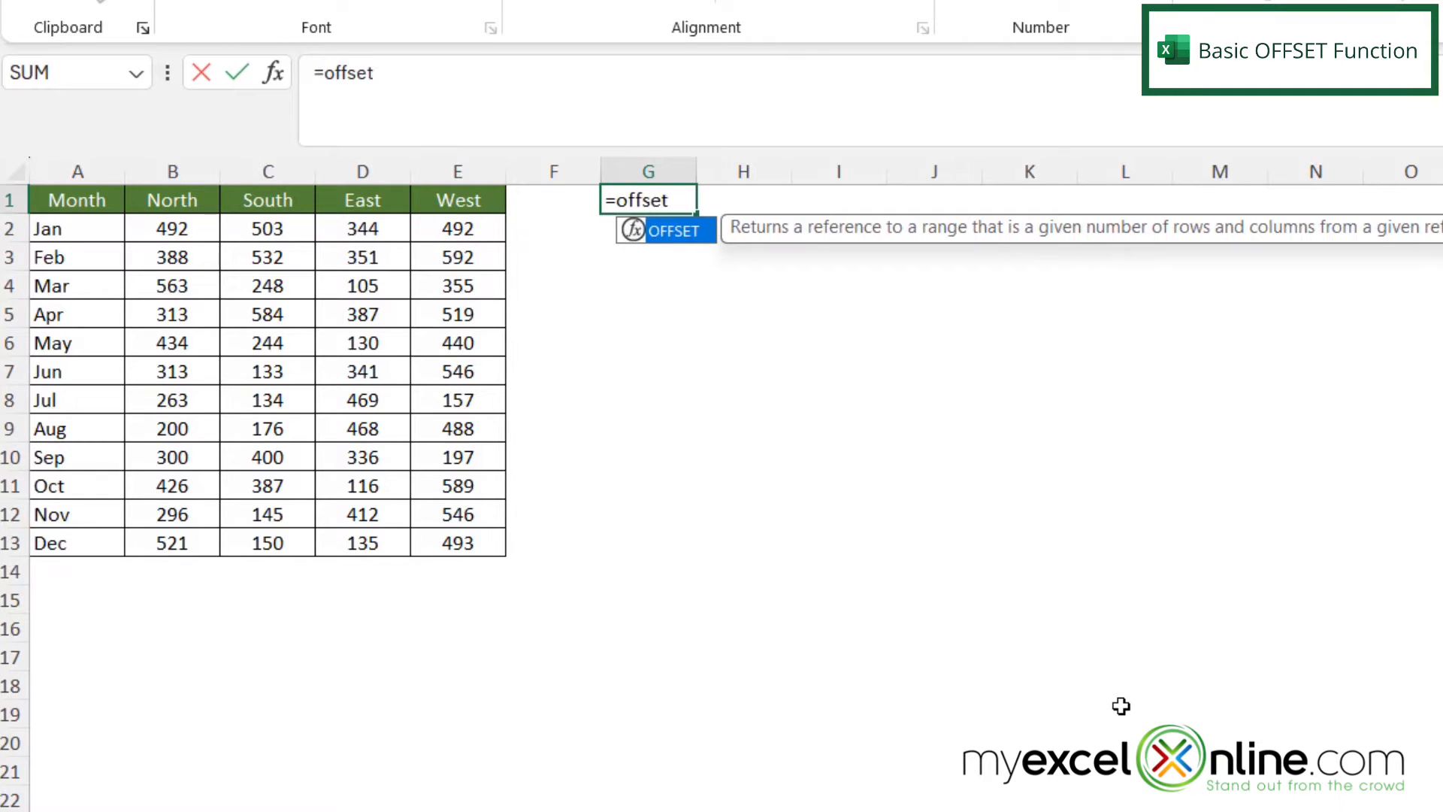
pyautogui.write('(')
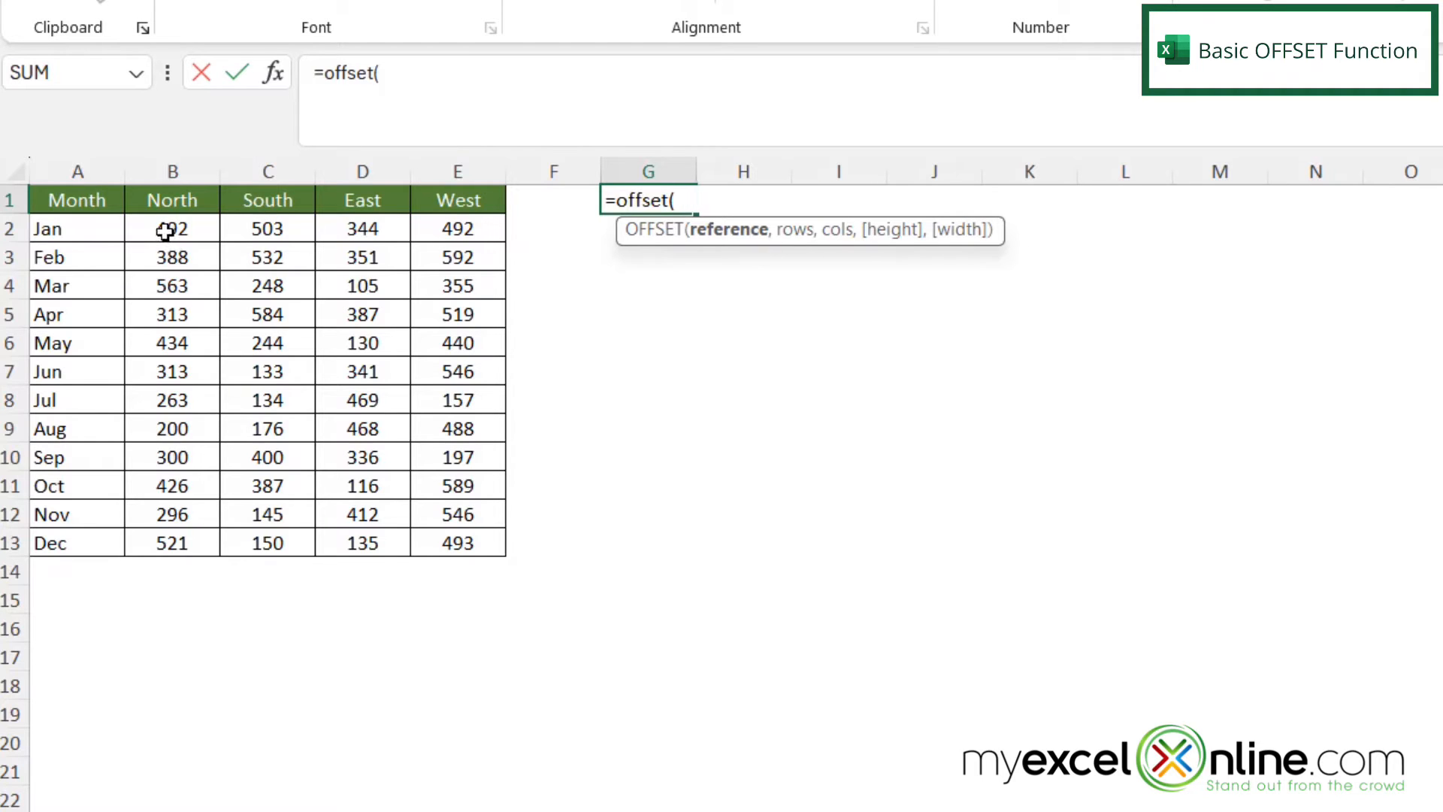
pyautogui.click(172, 229)
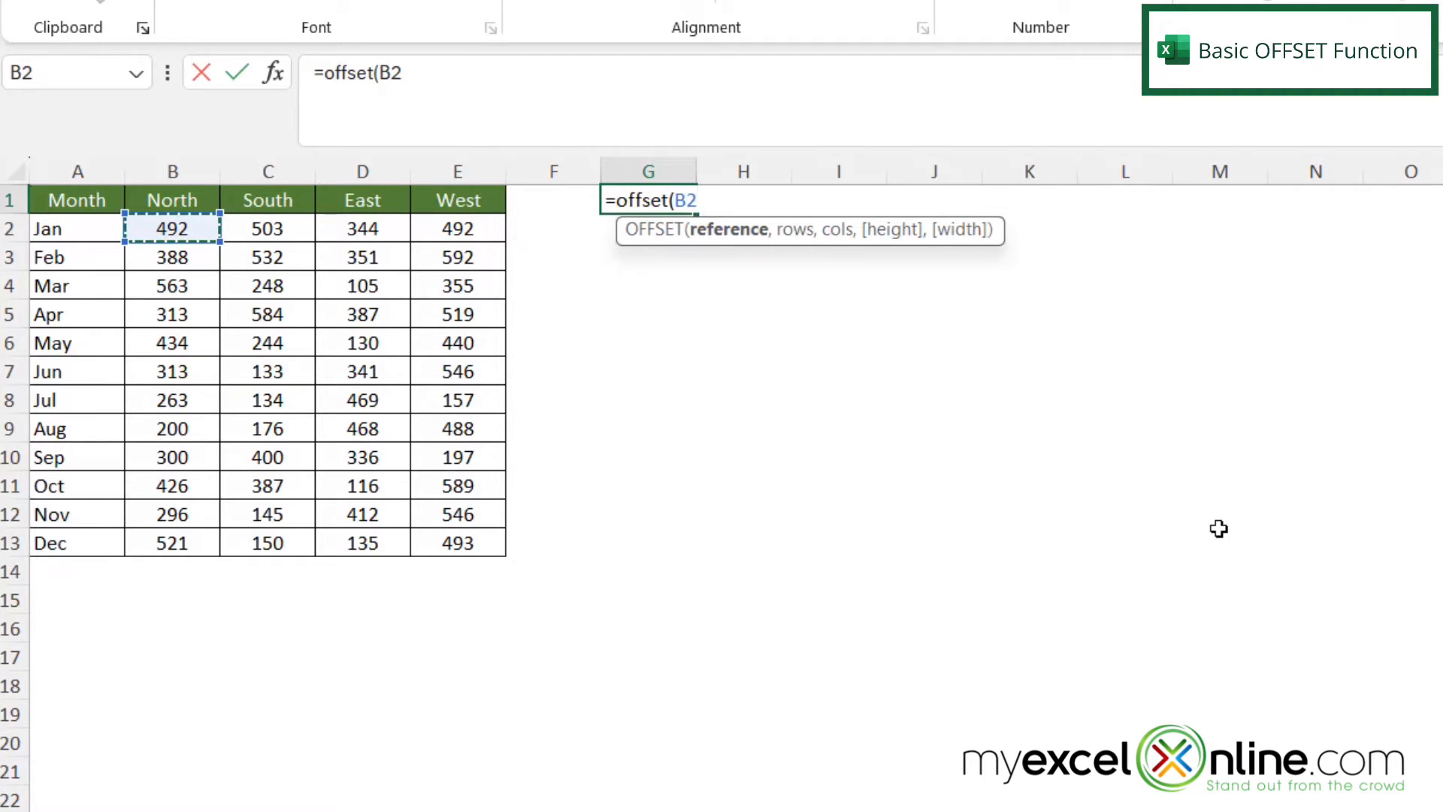
pyautogui.write(',')
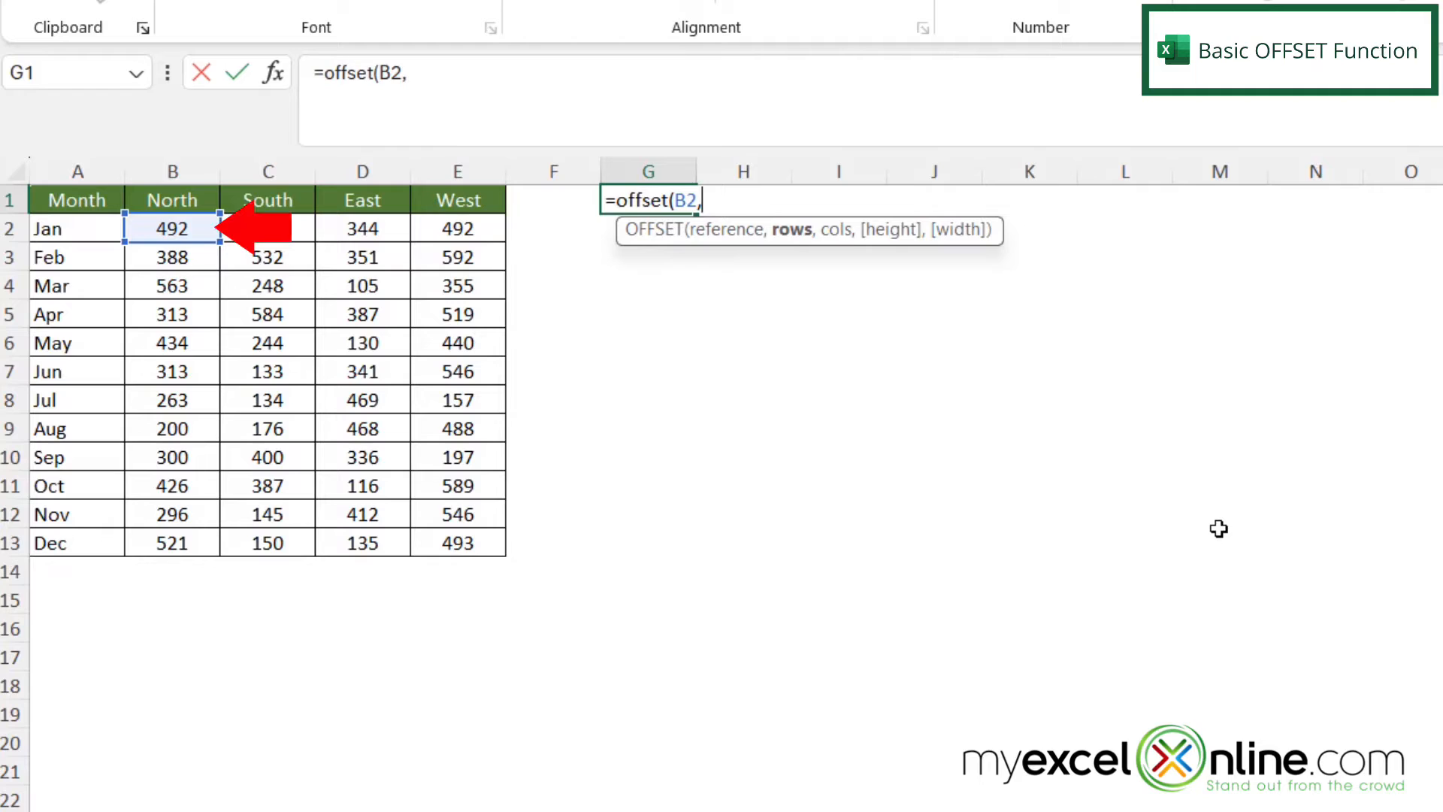
pyautogui.write('2')
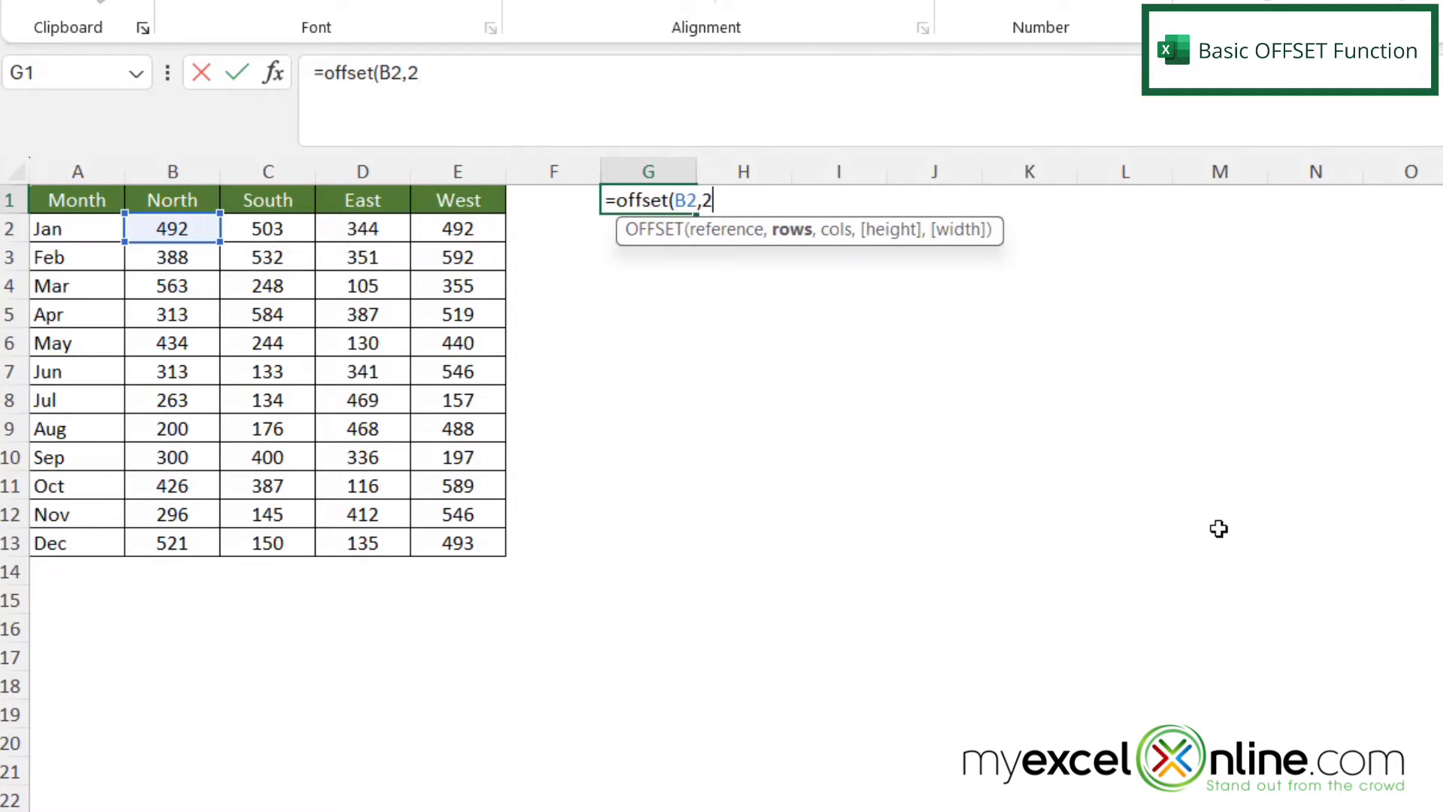
pyautogui.write(',')
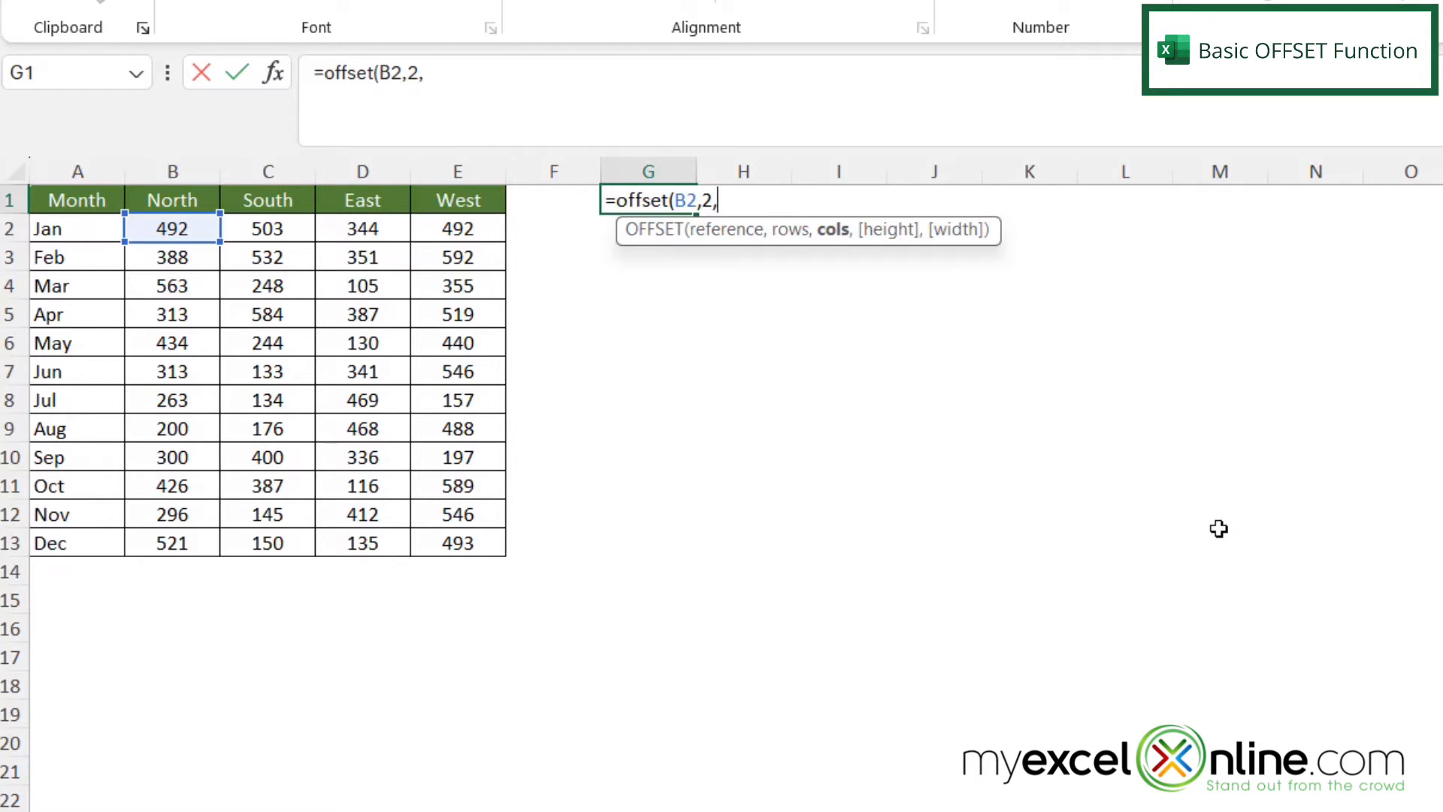
pyautogui.write('3)')
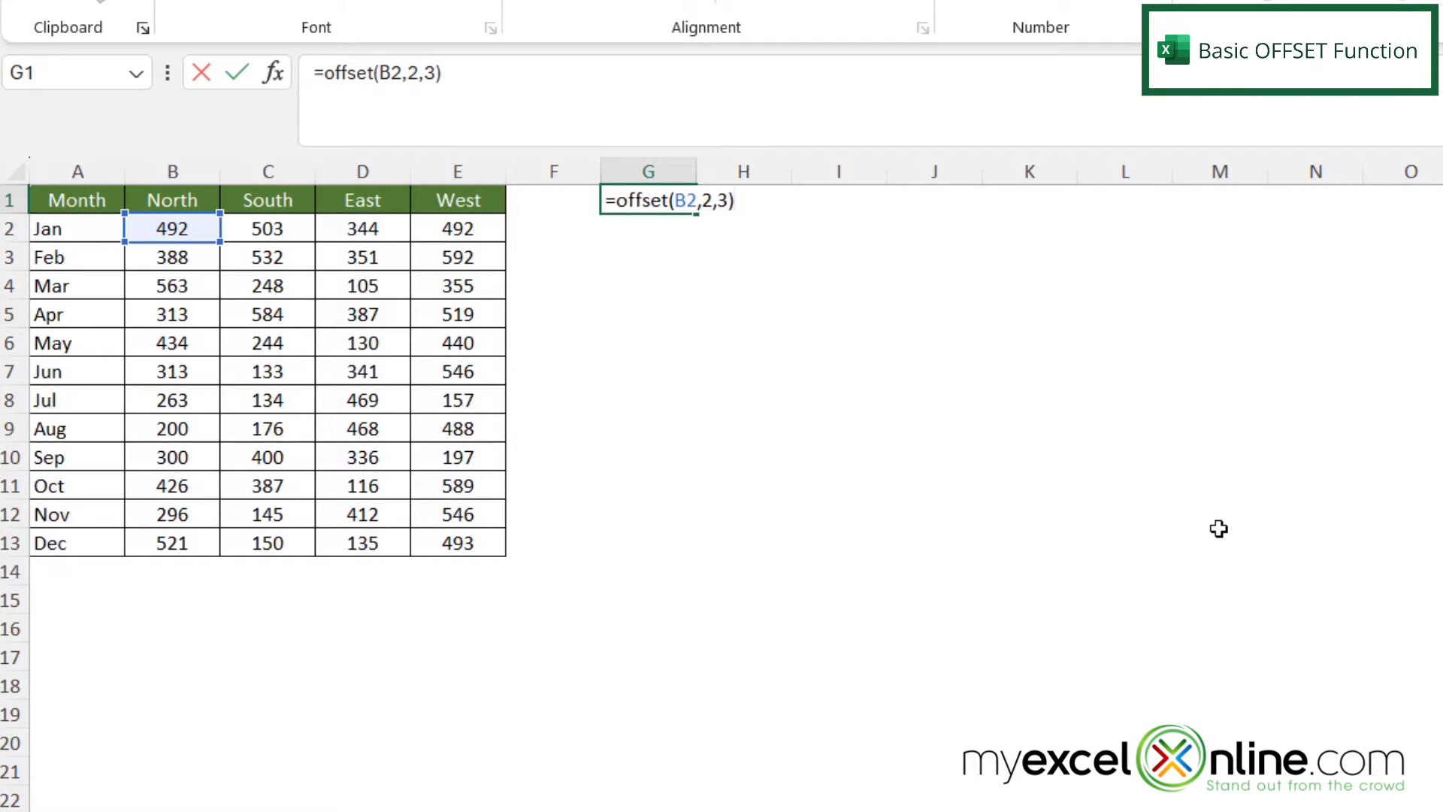
pyautogui.press('Enter')
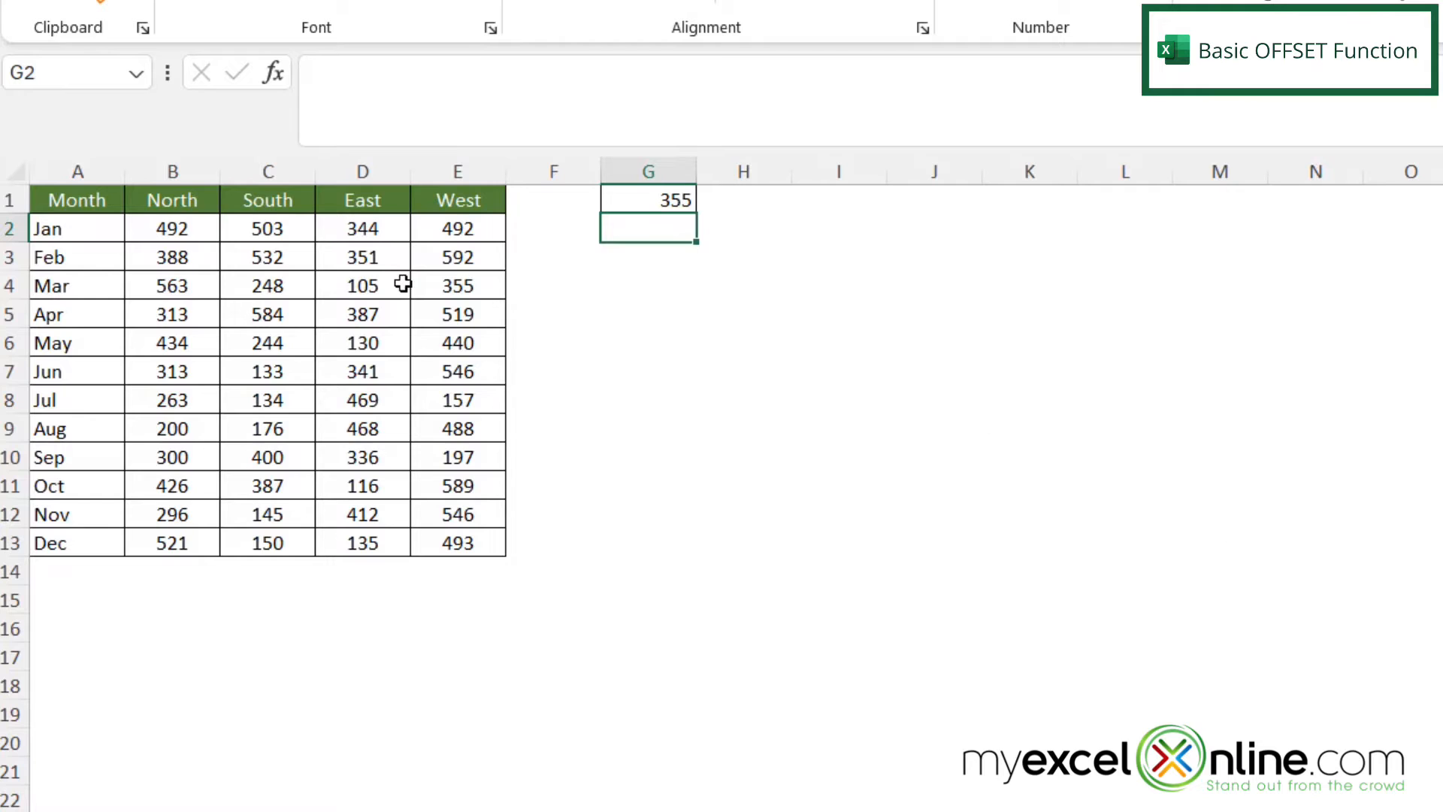
pyautogui.click(458, 286)
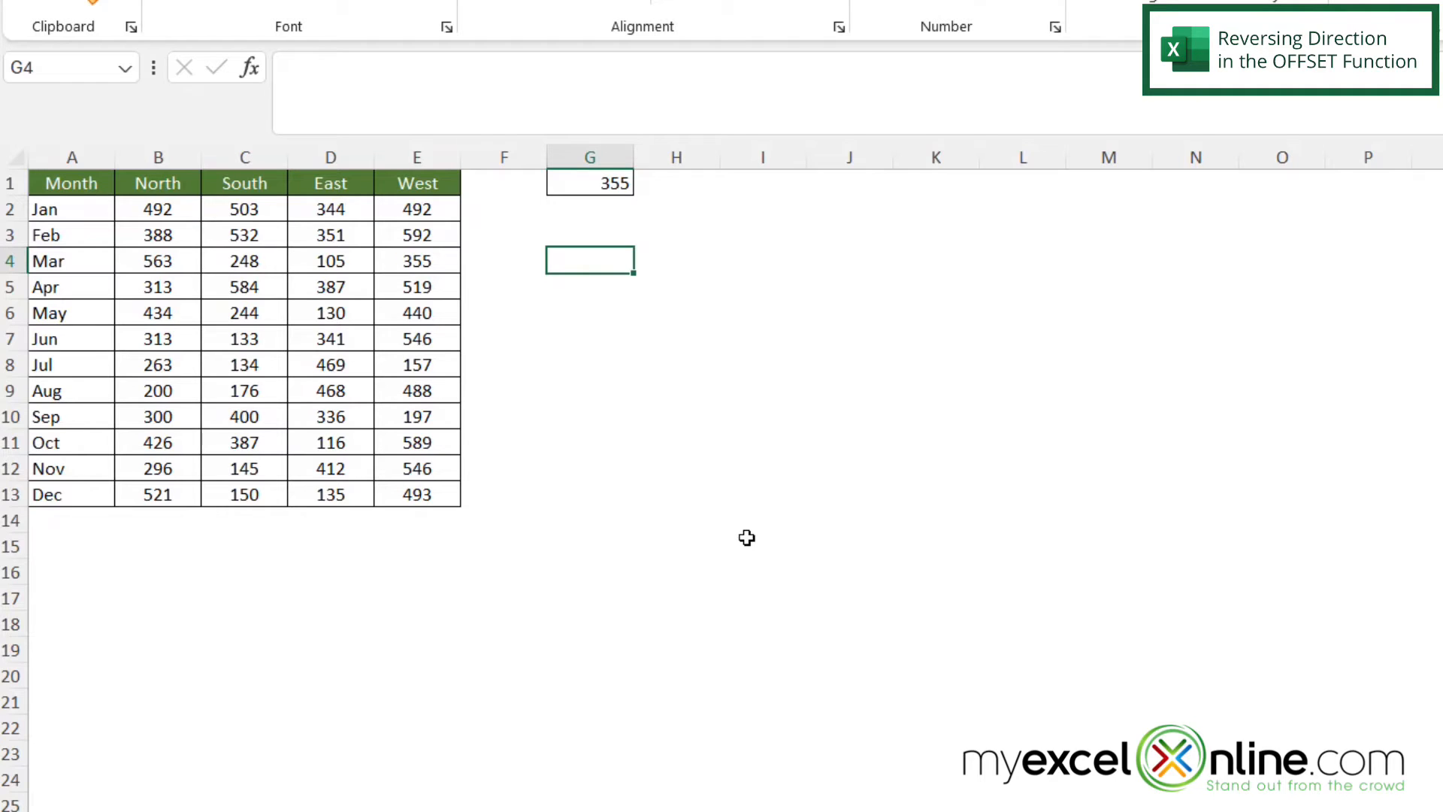
pyautogui.moveTo(391, 261)
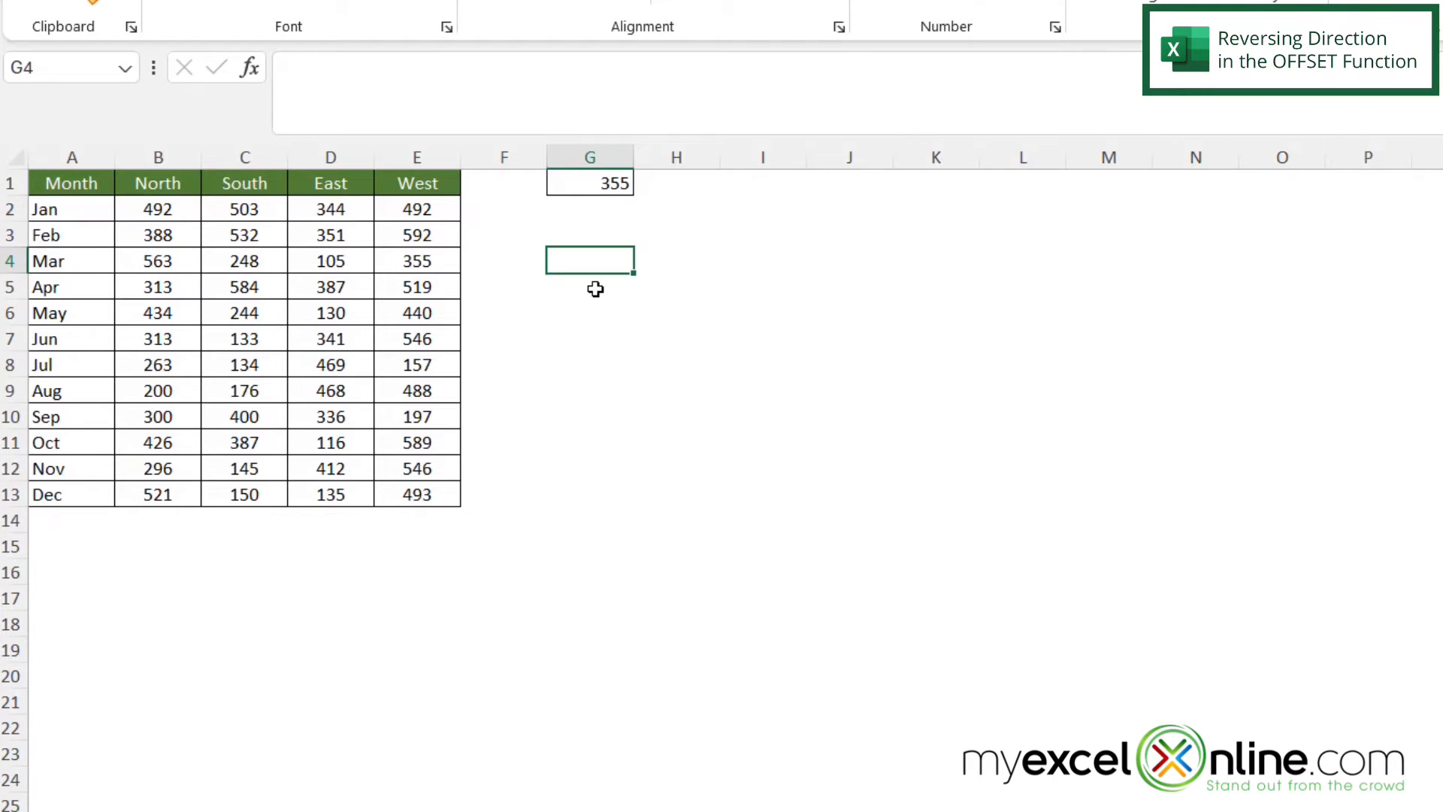
# - Type =OFFSET(E4,-2,-3) in G4 to return 492
pyautogui.write('=off')
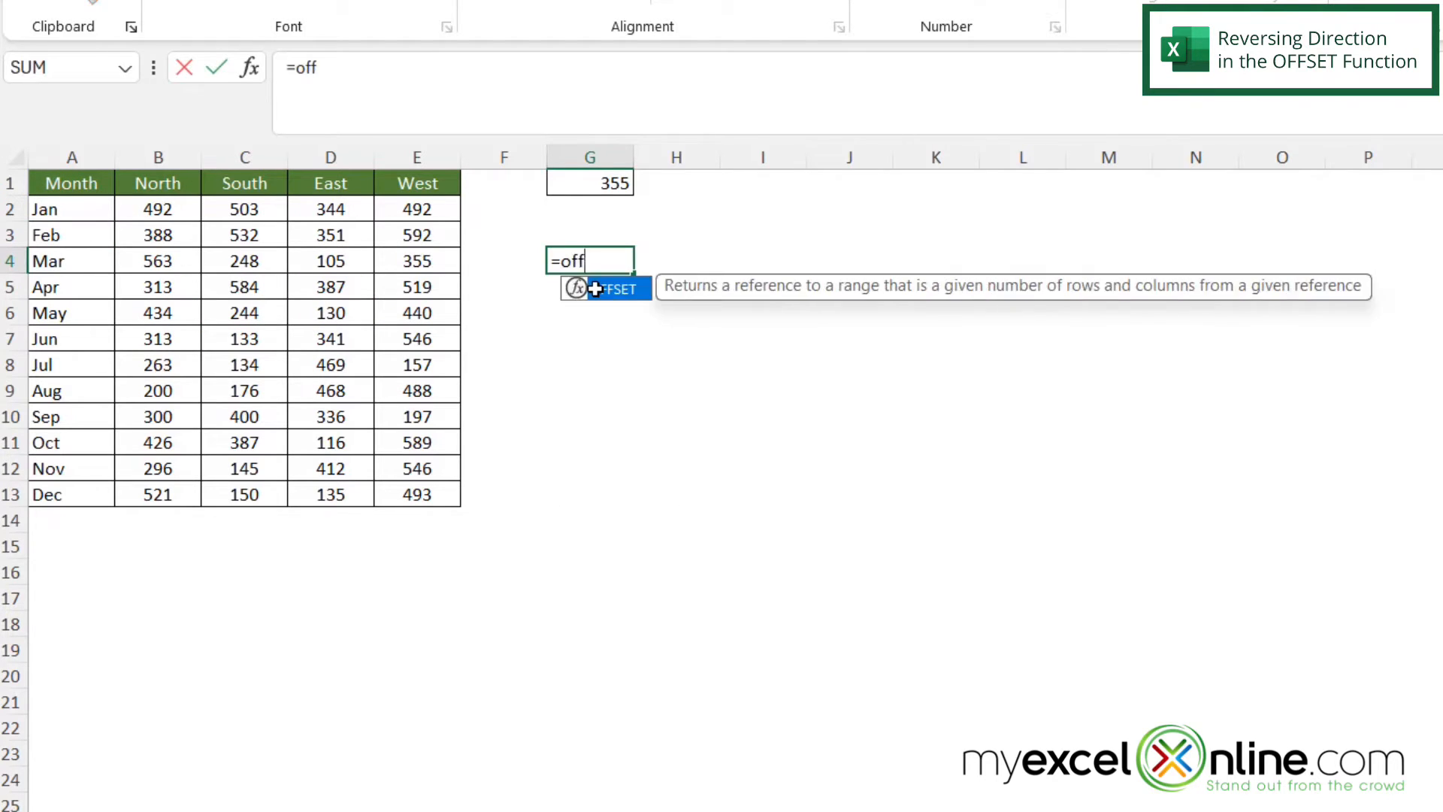
pyautogui.write('set(')
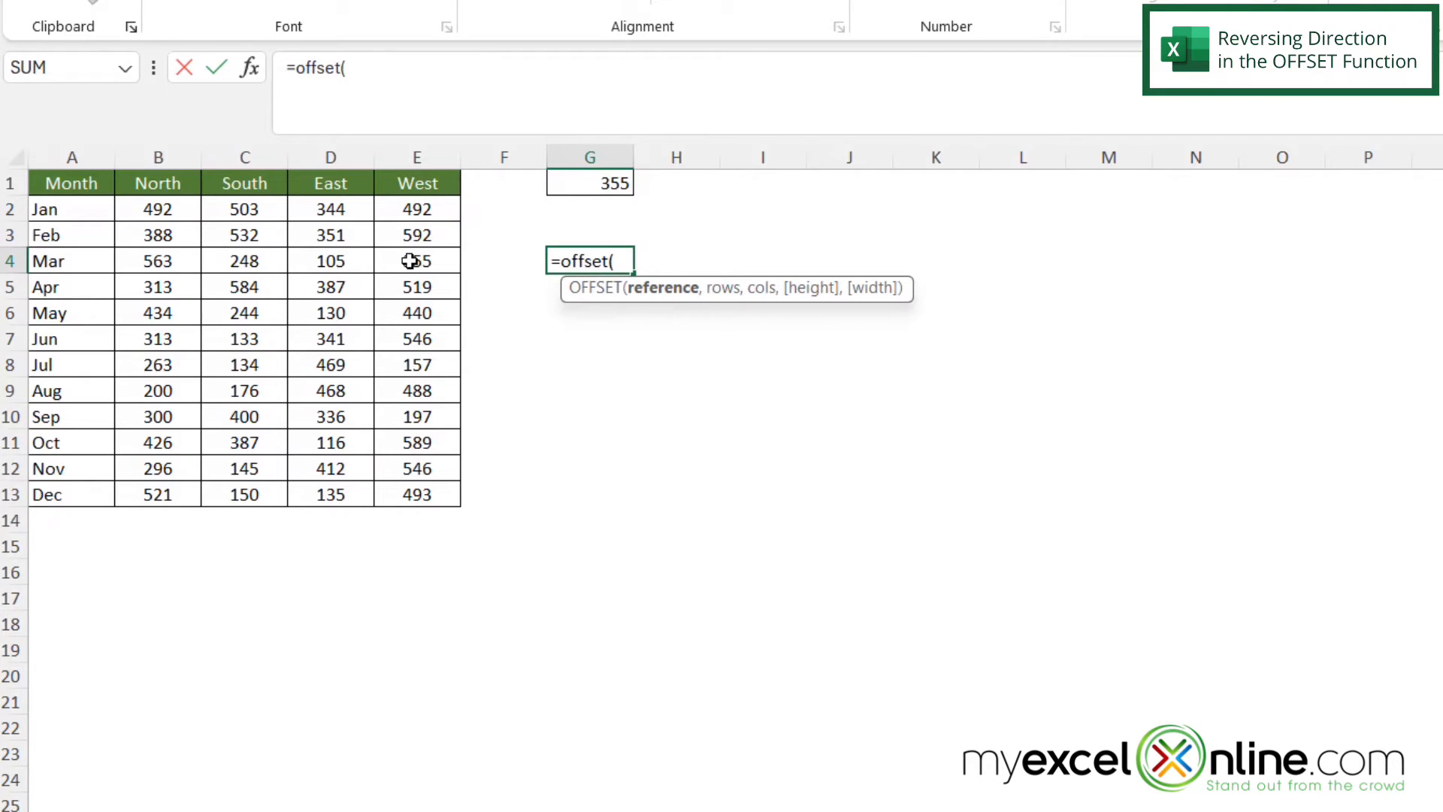
pyautogui.click(415, 261)
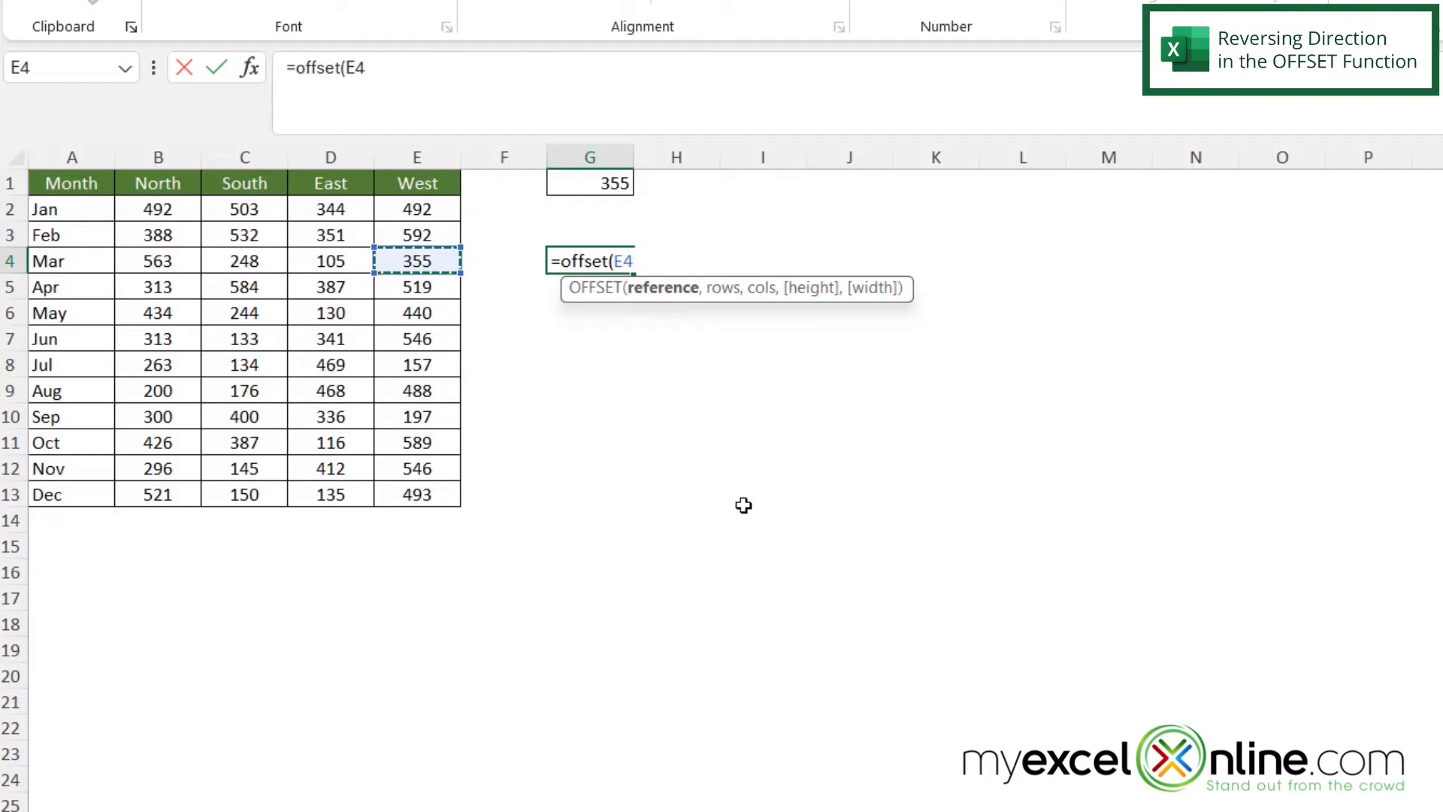
pyautogui.write(',')
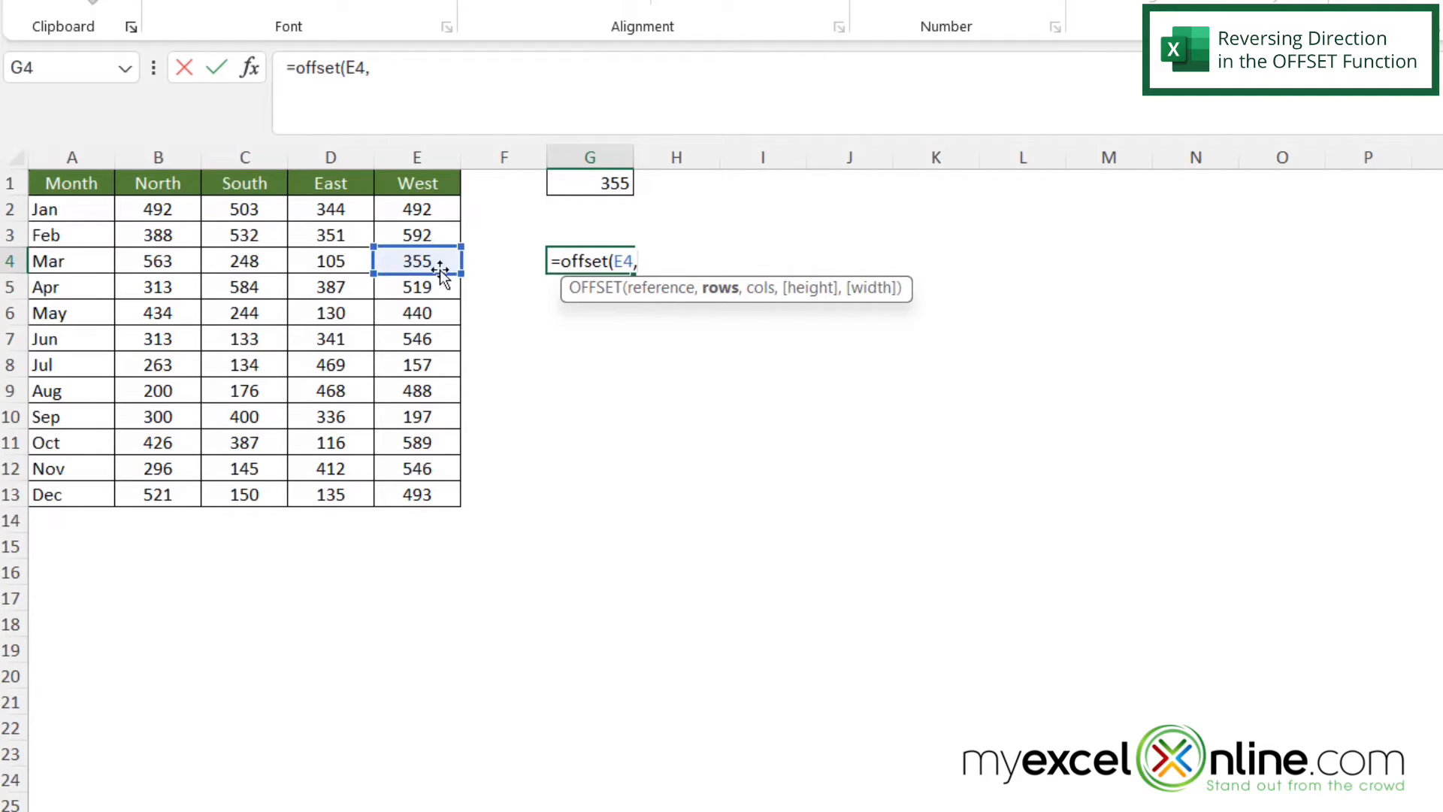
pyautogui.moveTo(428, 271)
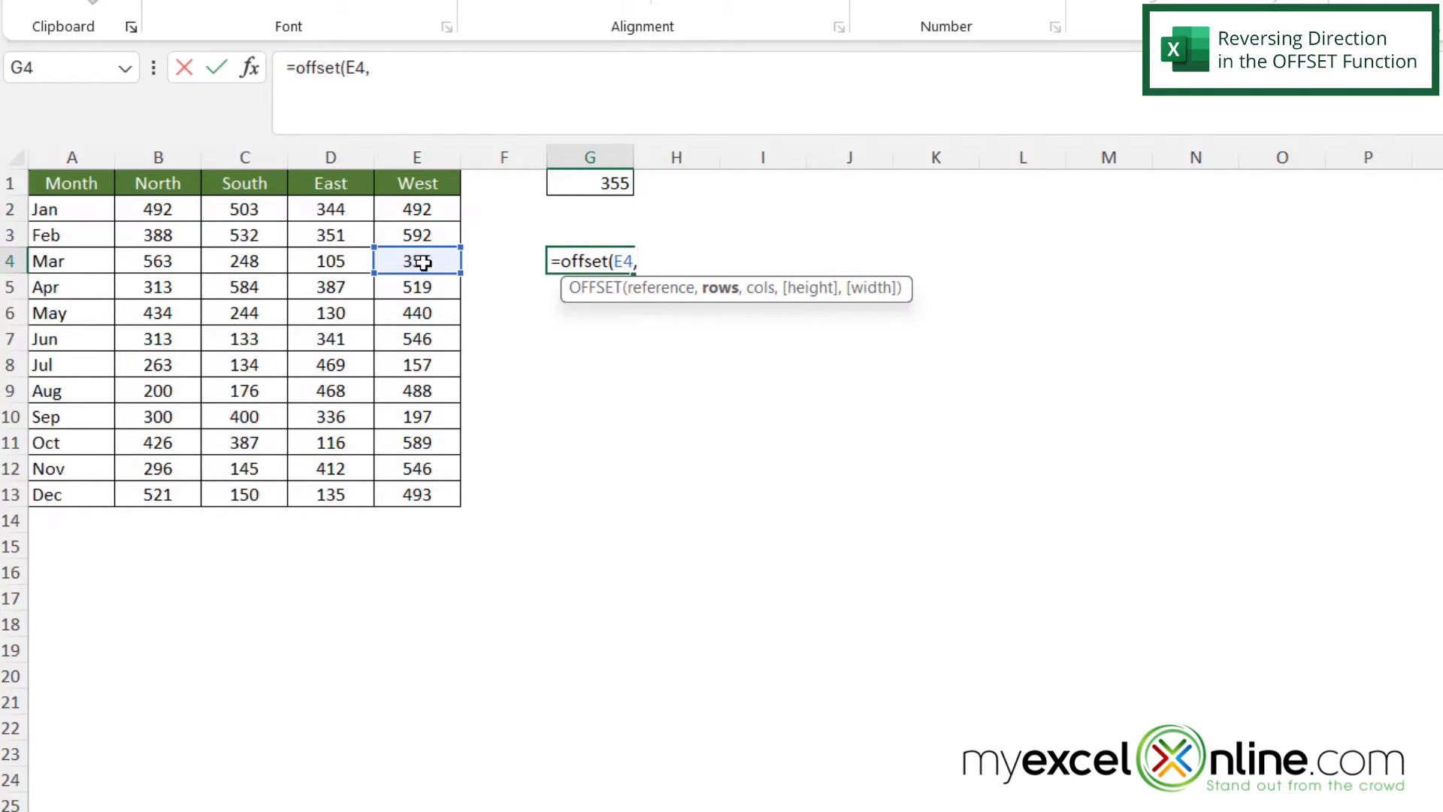
pyautogui.write('-2')
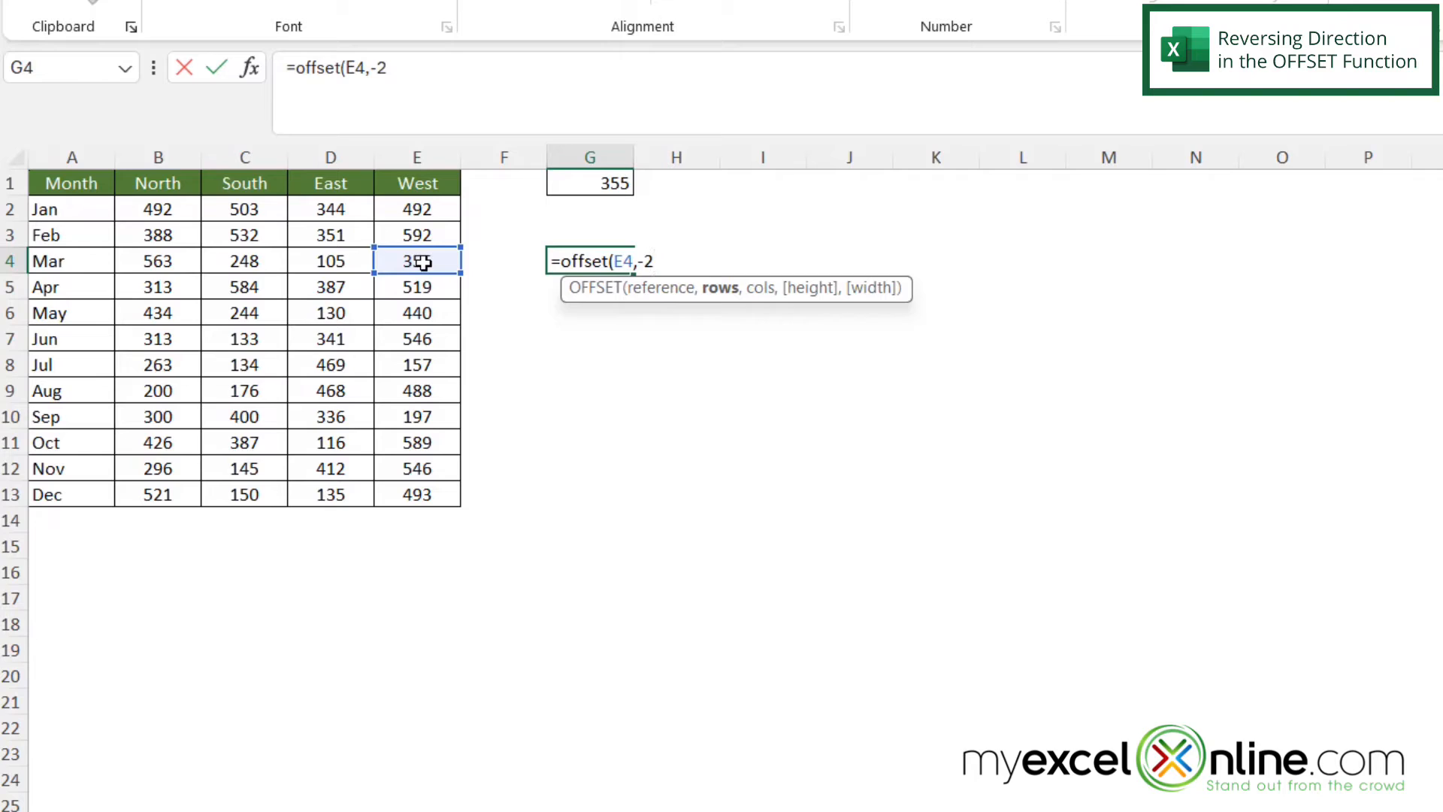
pyautogui.write(',')
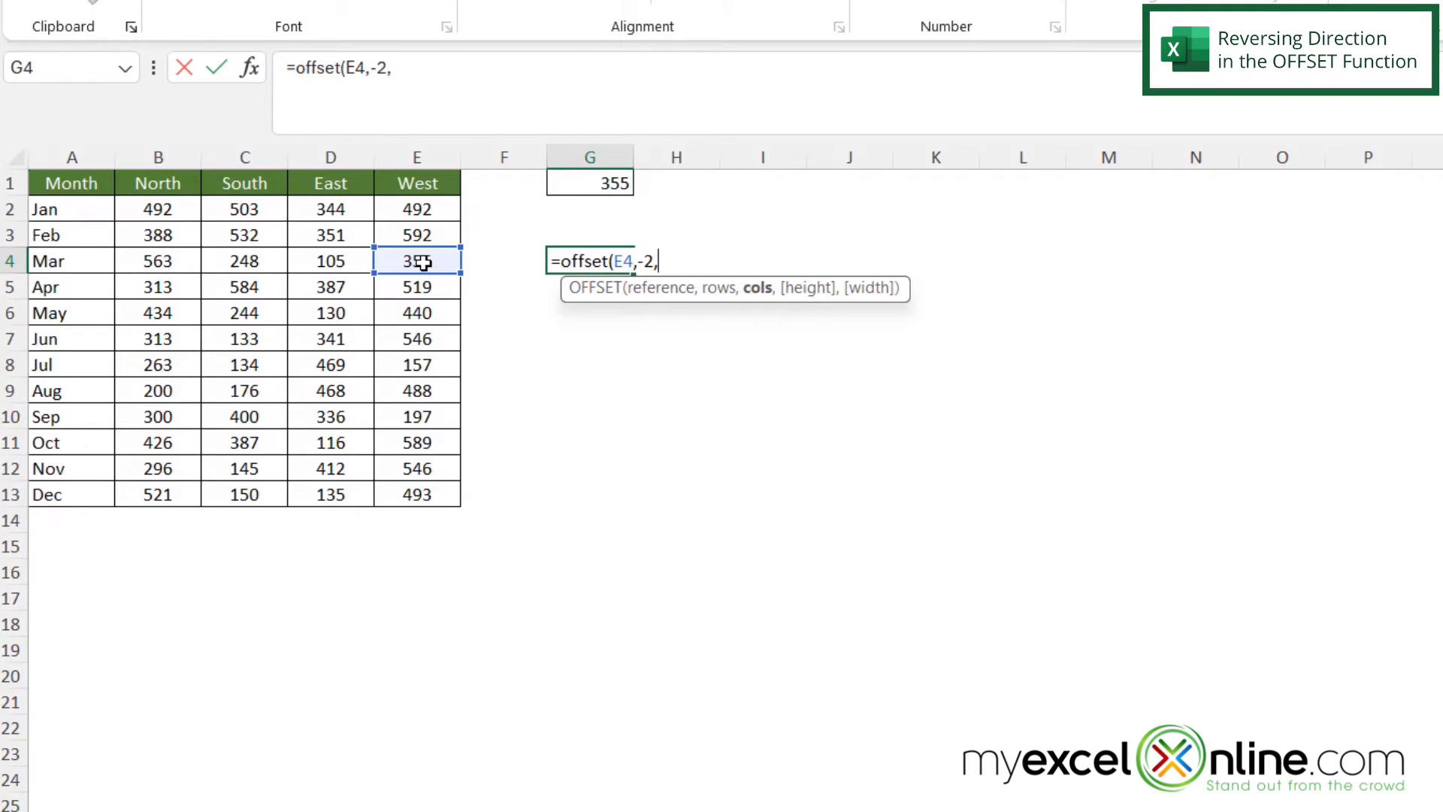
pyautogui.write('-3')
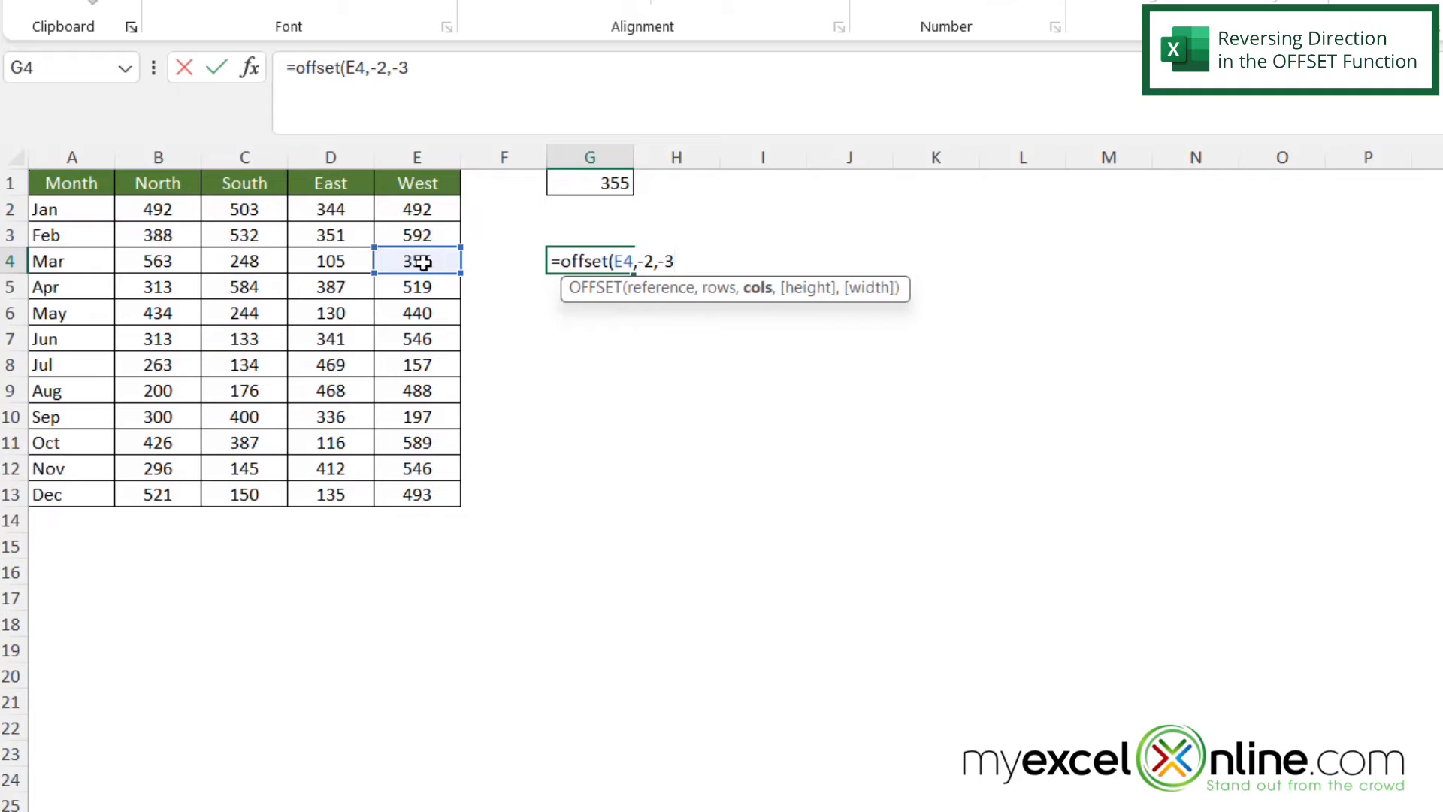
pyautogui.write(')')
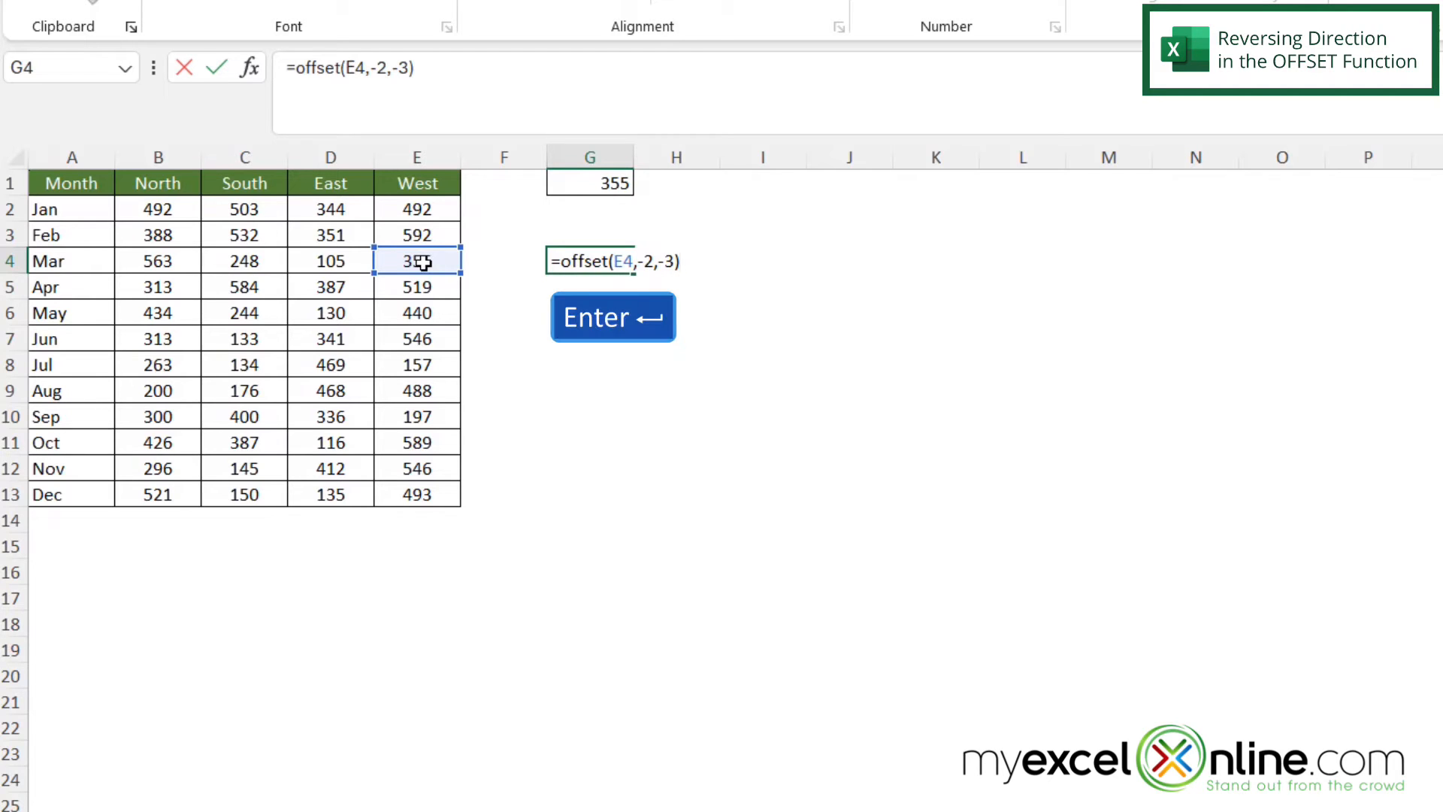
# - Compare the result with B2's 492 and the earlier OFFSET formula in G1
pyautogui.click(611, 316)
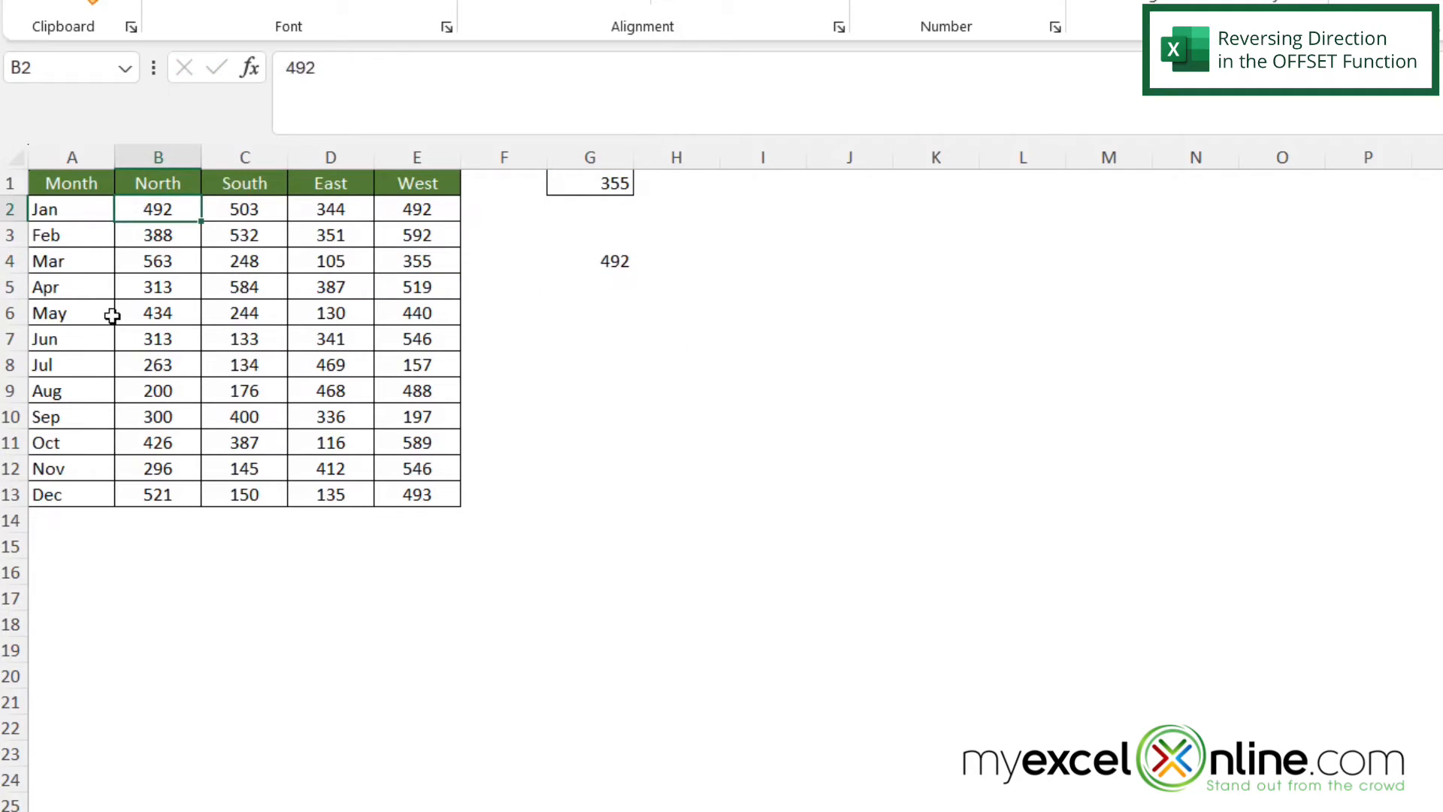
pyautogui.moveTo(561, 263)
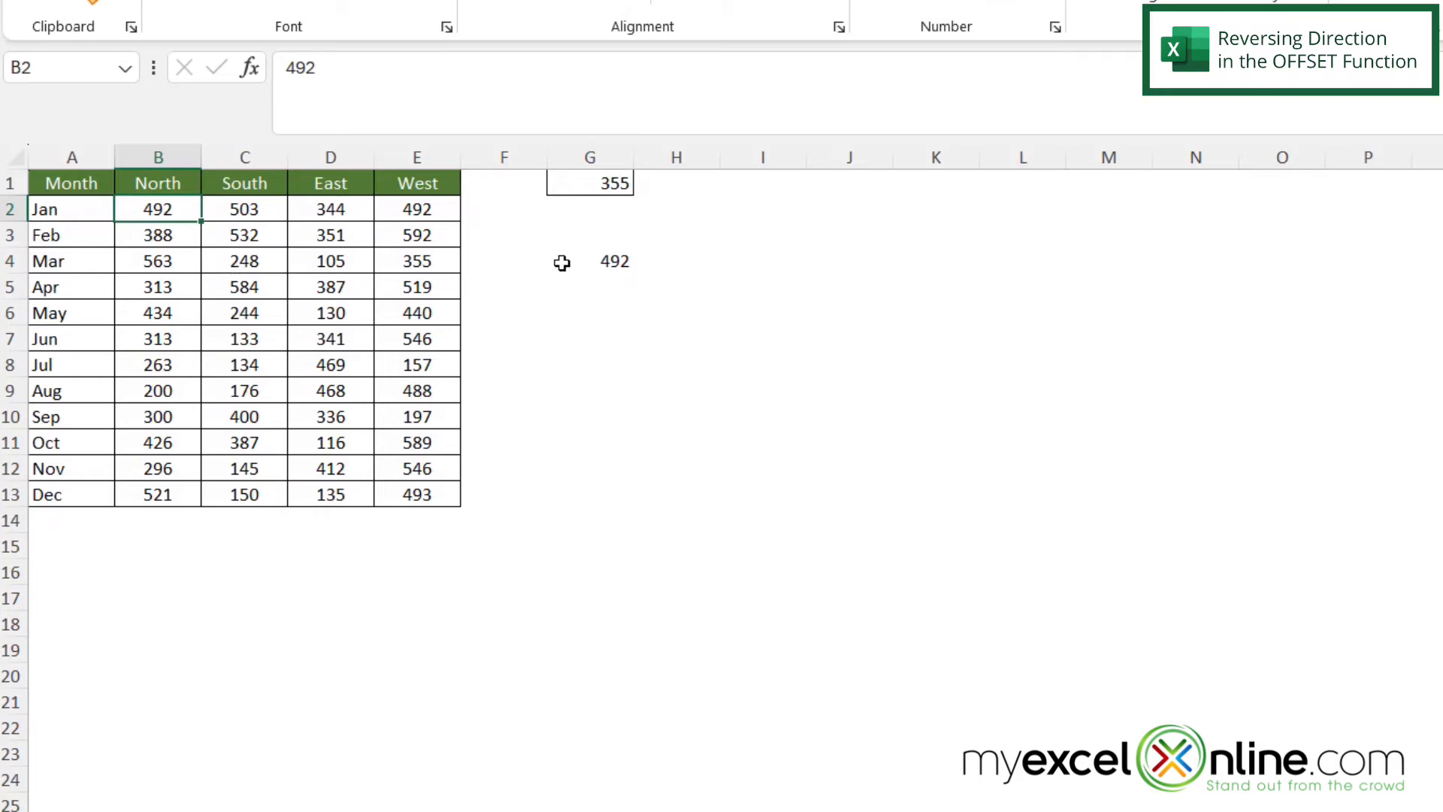
pyautogui.moveTo(561, 180)
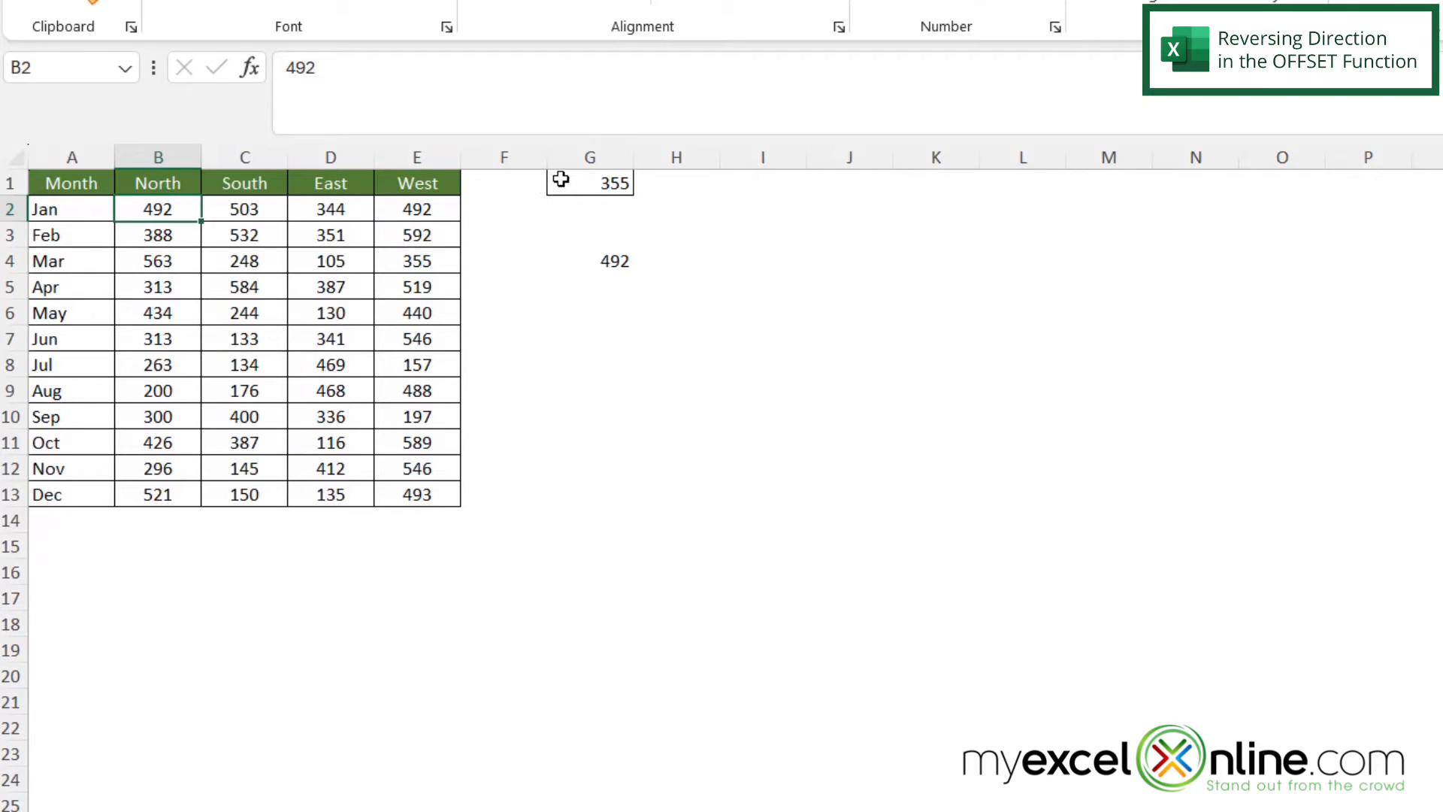
pyautogui.click(590, 182)
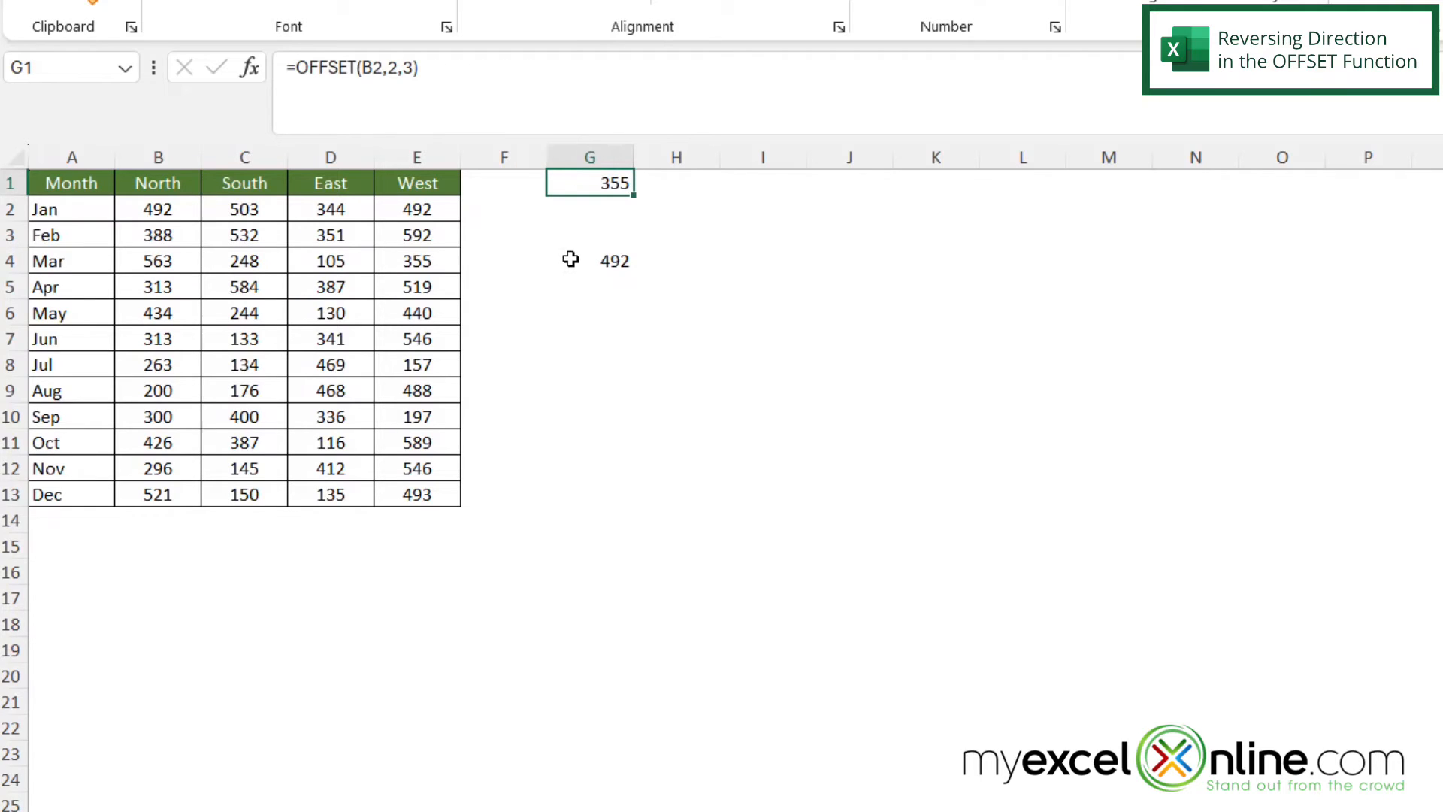
pyautogui.click(589, 261)
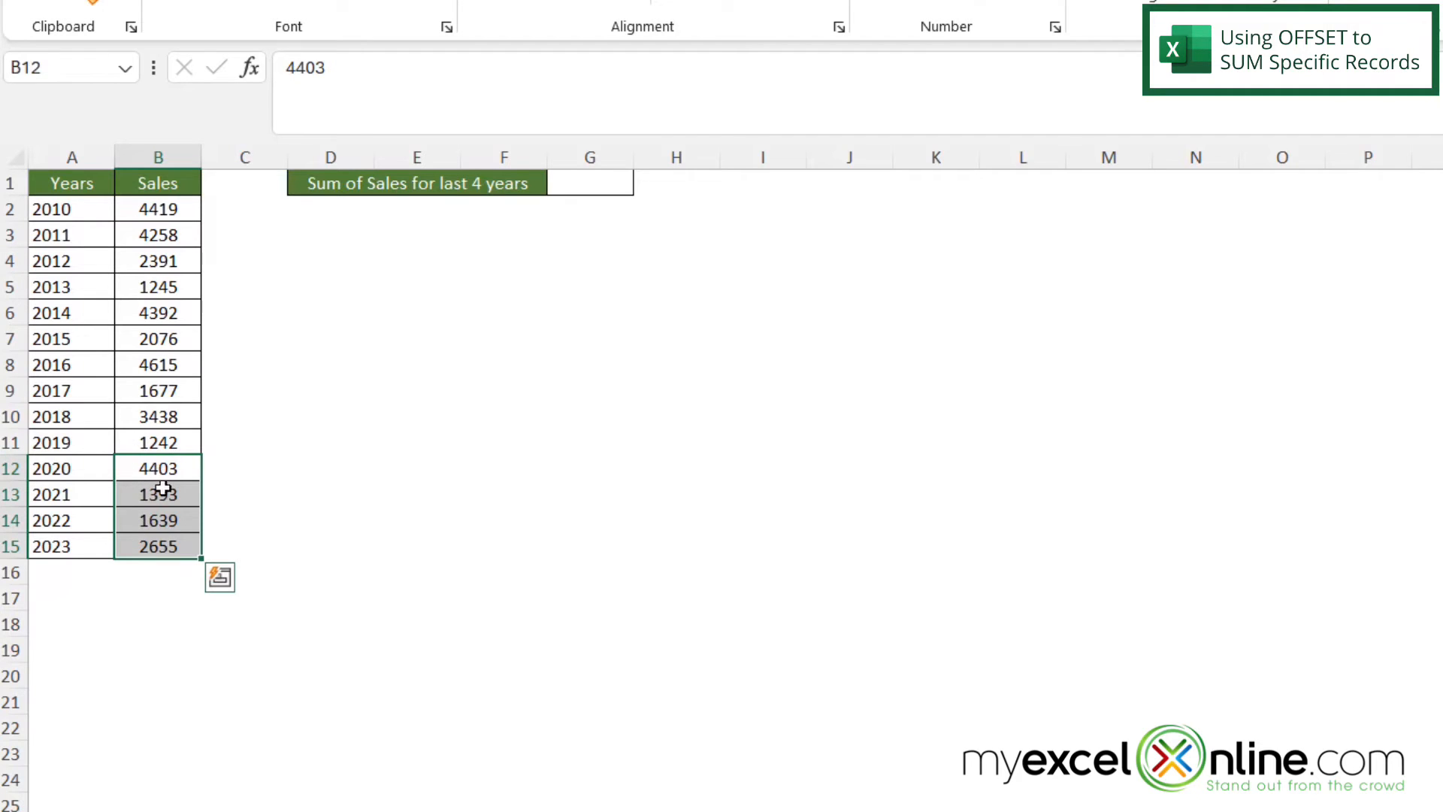
pyautogui.moveTo(353, 393)
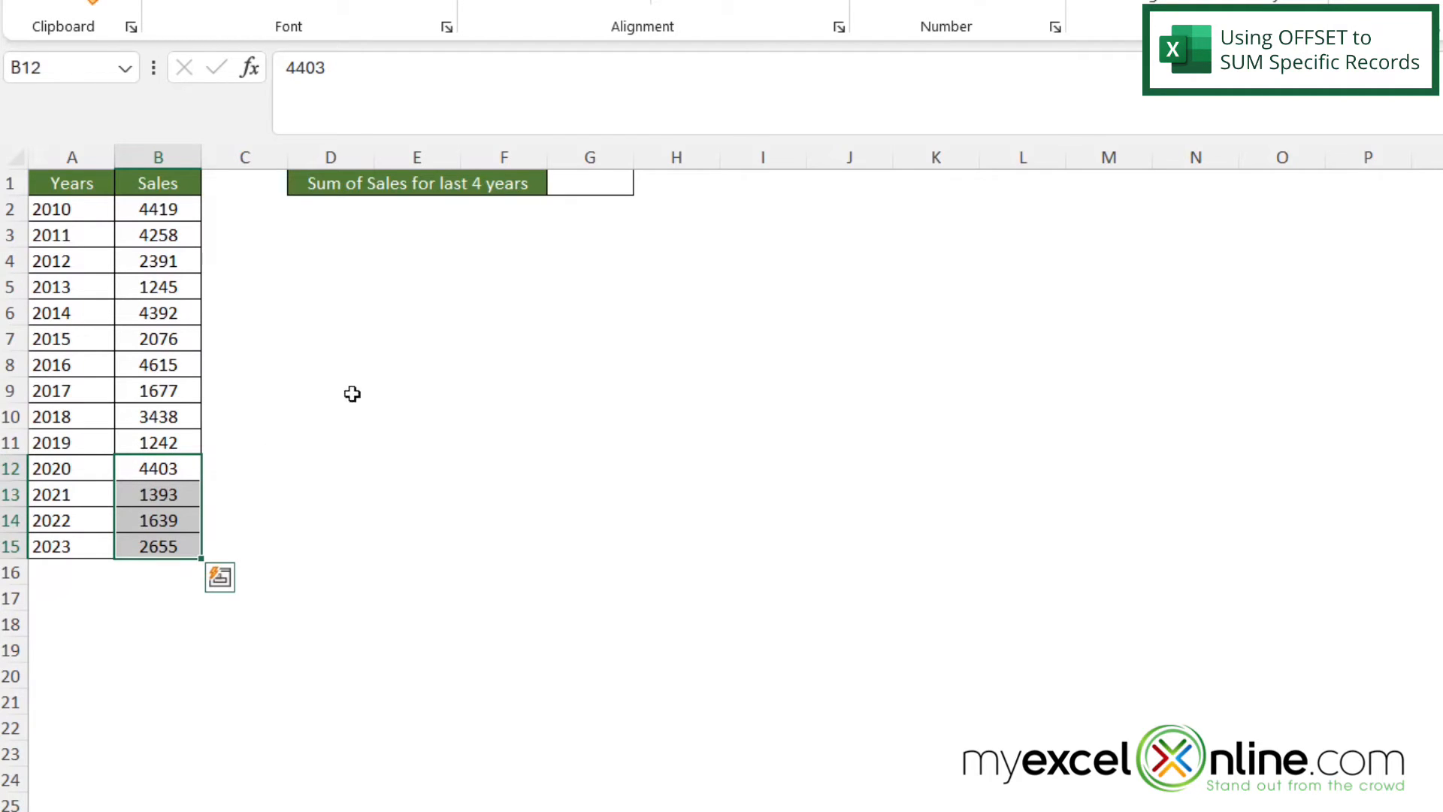
# - Select G1 beside the 'Sum of Sales for last 4 years' label
pyautogui.click(589, 182)
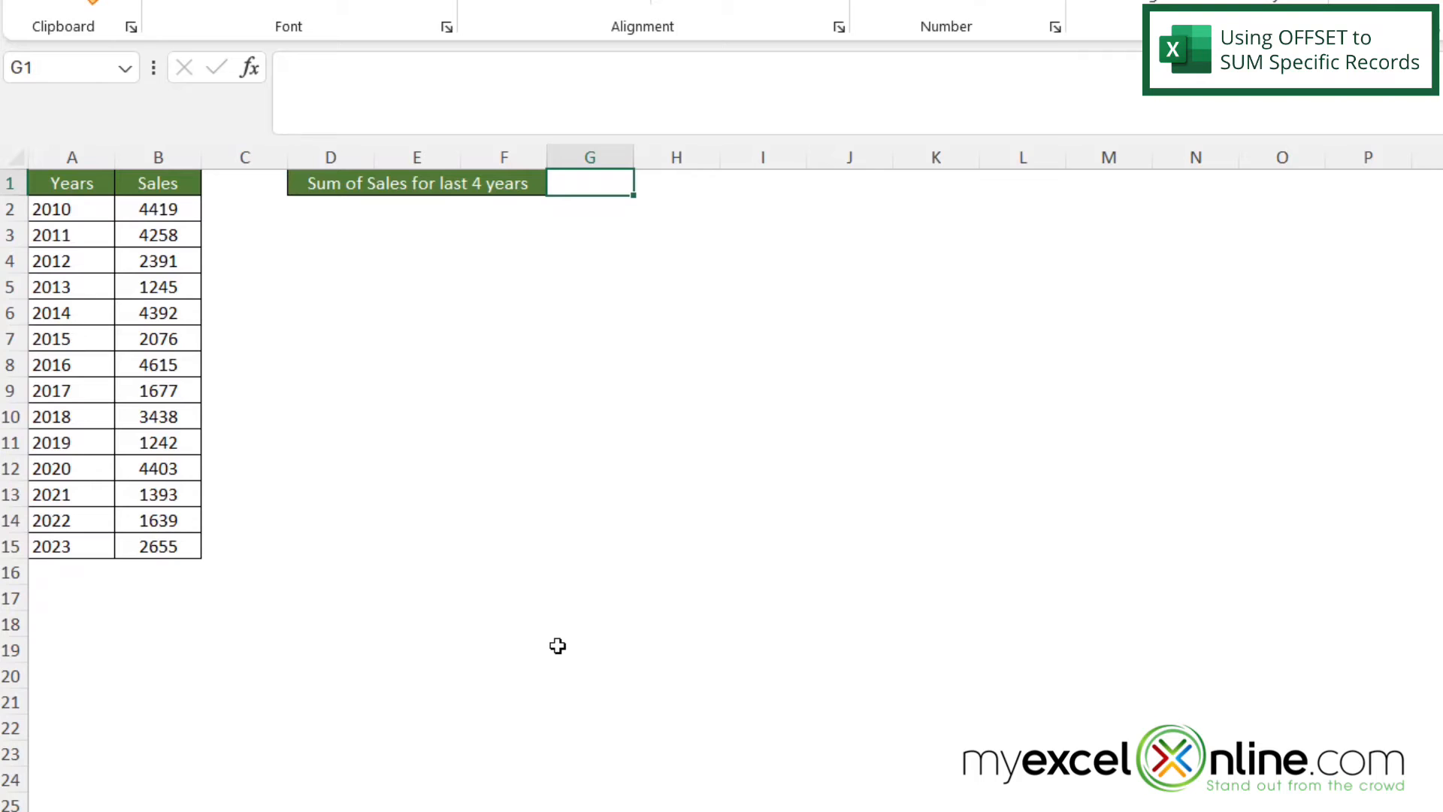
# - Type =OFFSET(B1,COUNT(B:B),0,-4 into G1 without confirming it
pyautogui.write('=offset')
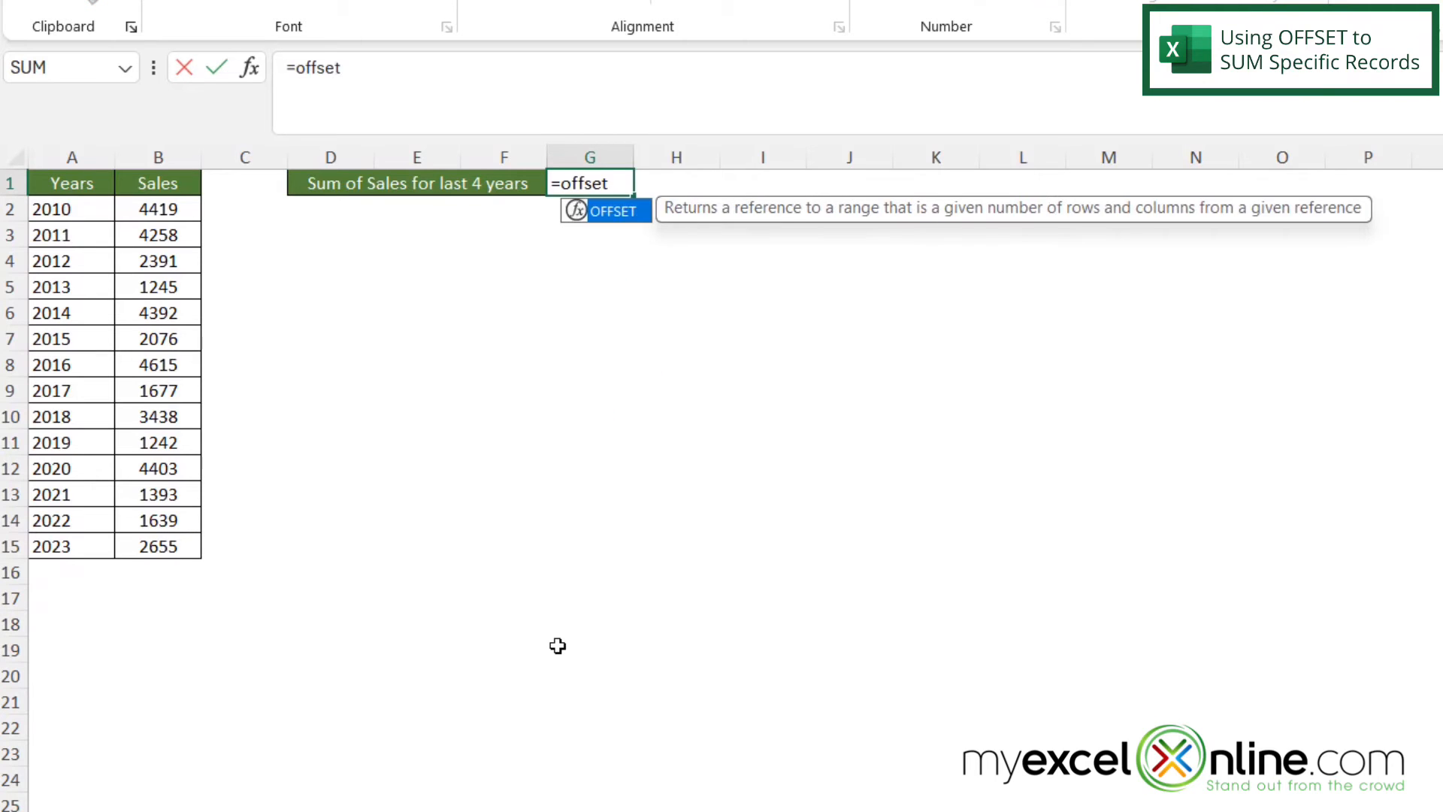
pyautogui.write('(')
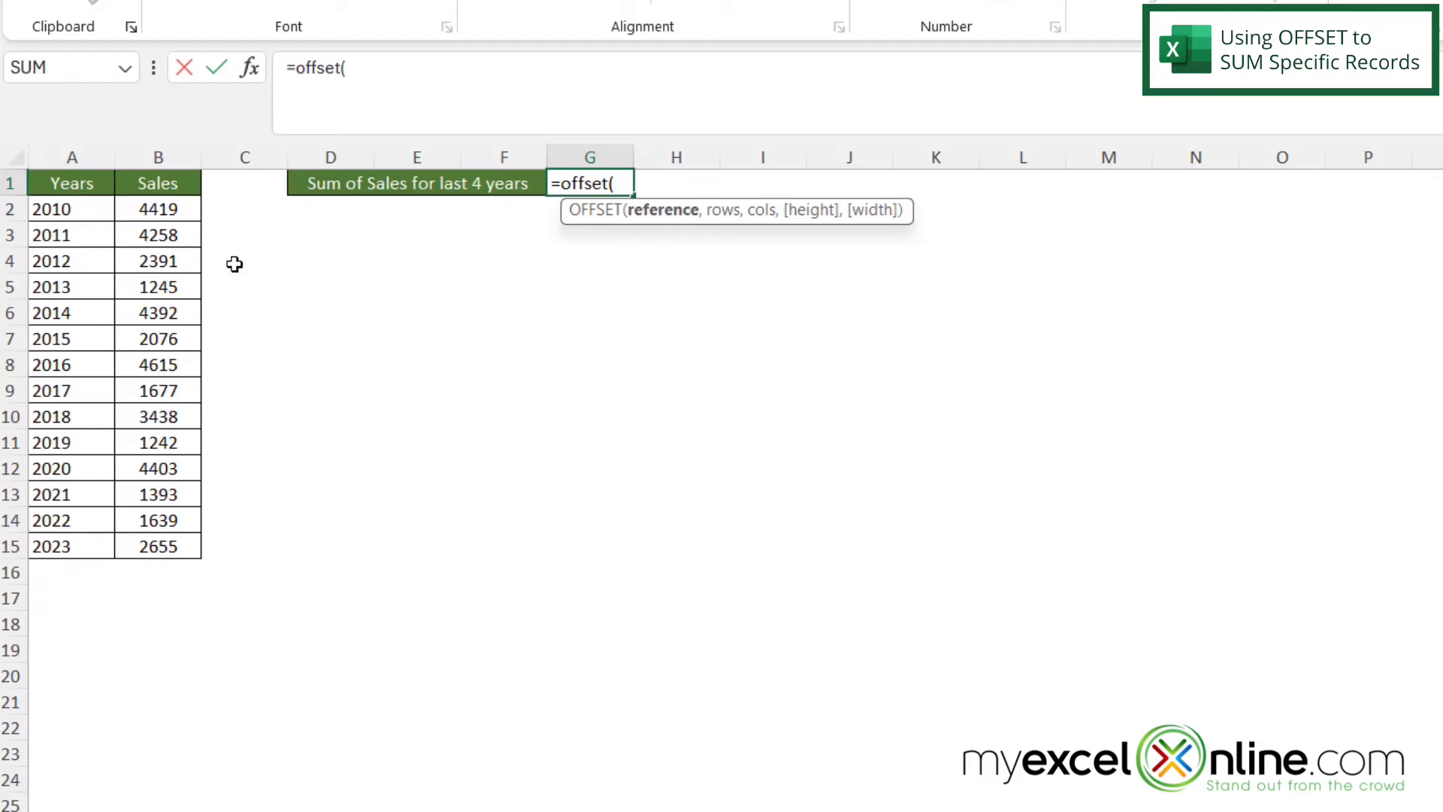
pyautogui.click(157, 183)
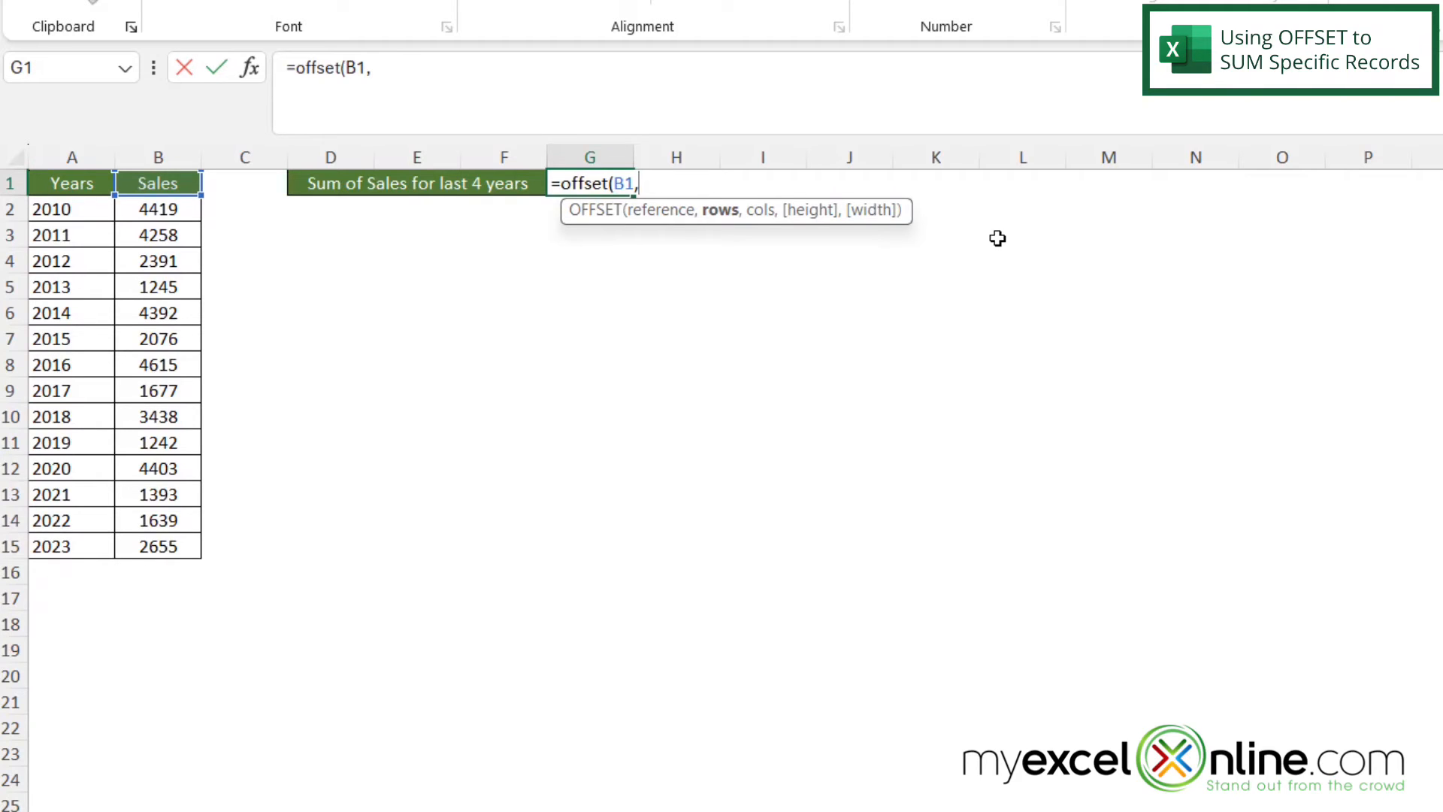
pyautogui.write('count(')
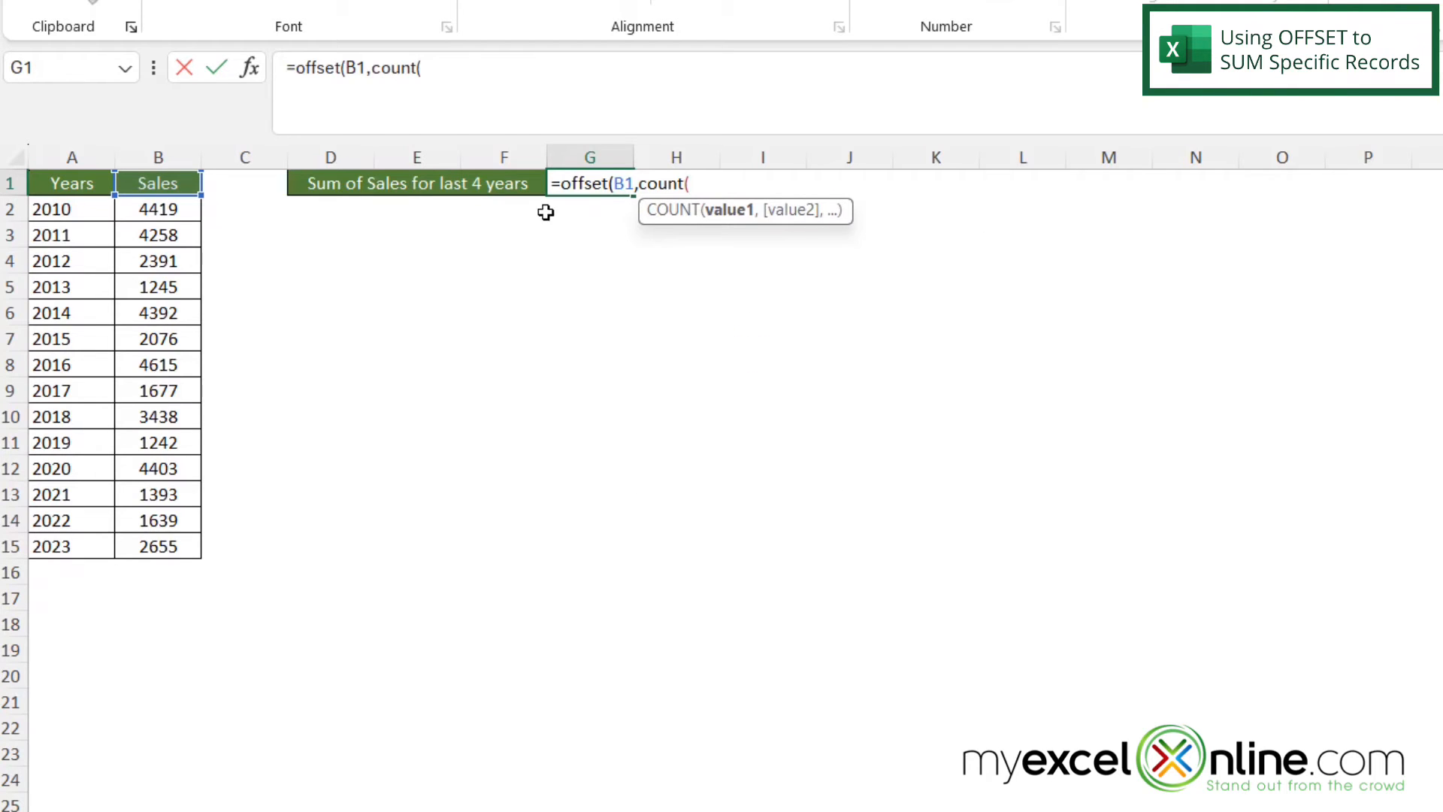
pyautogui.click(157, 156)
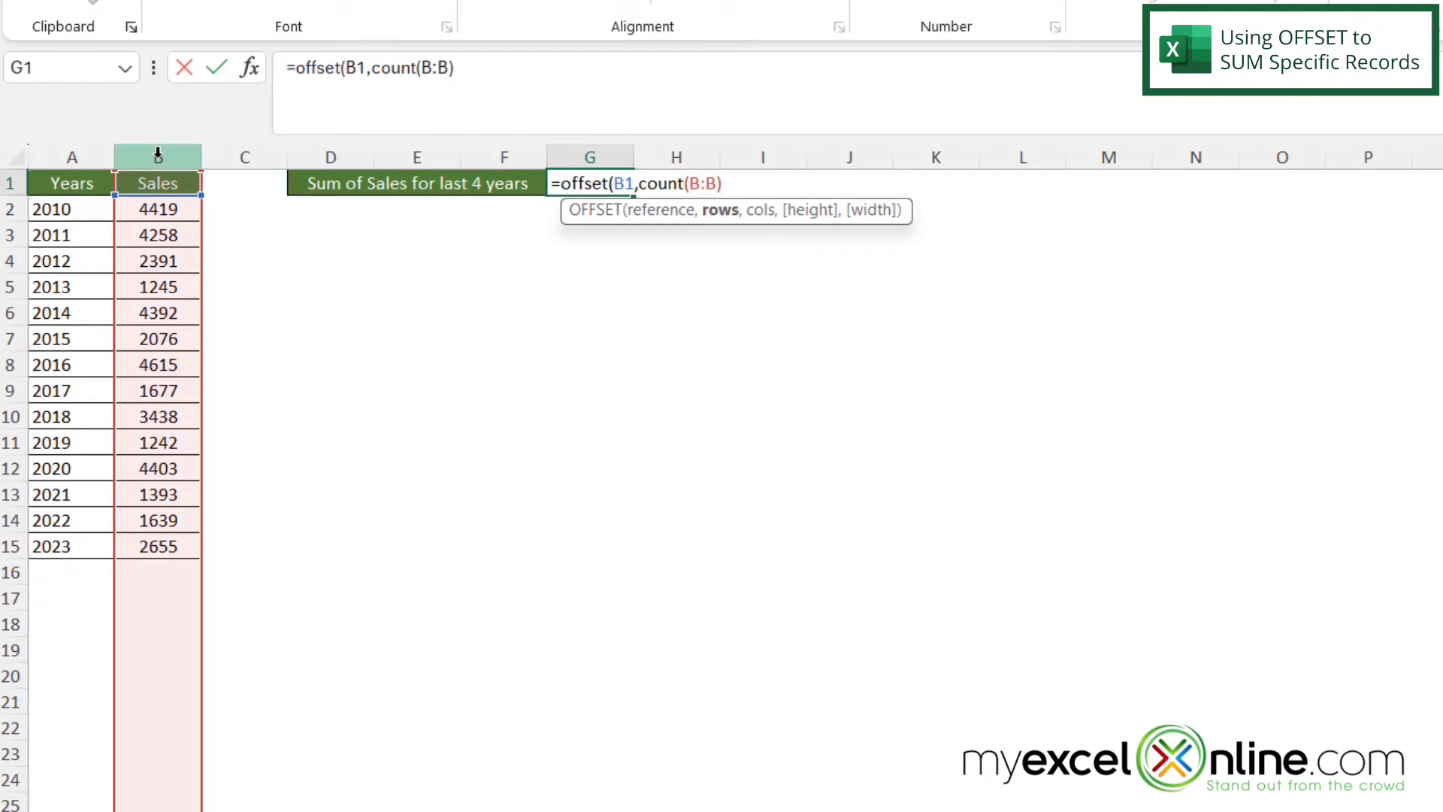
pyautogui.write(',')
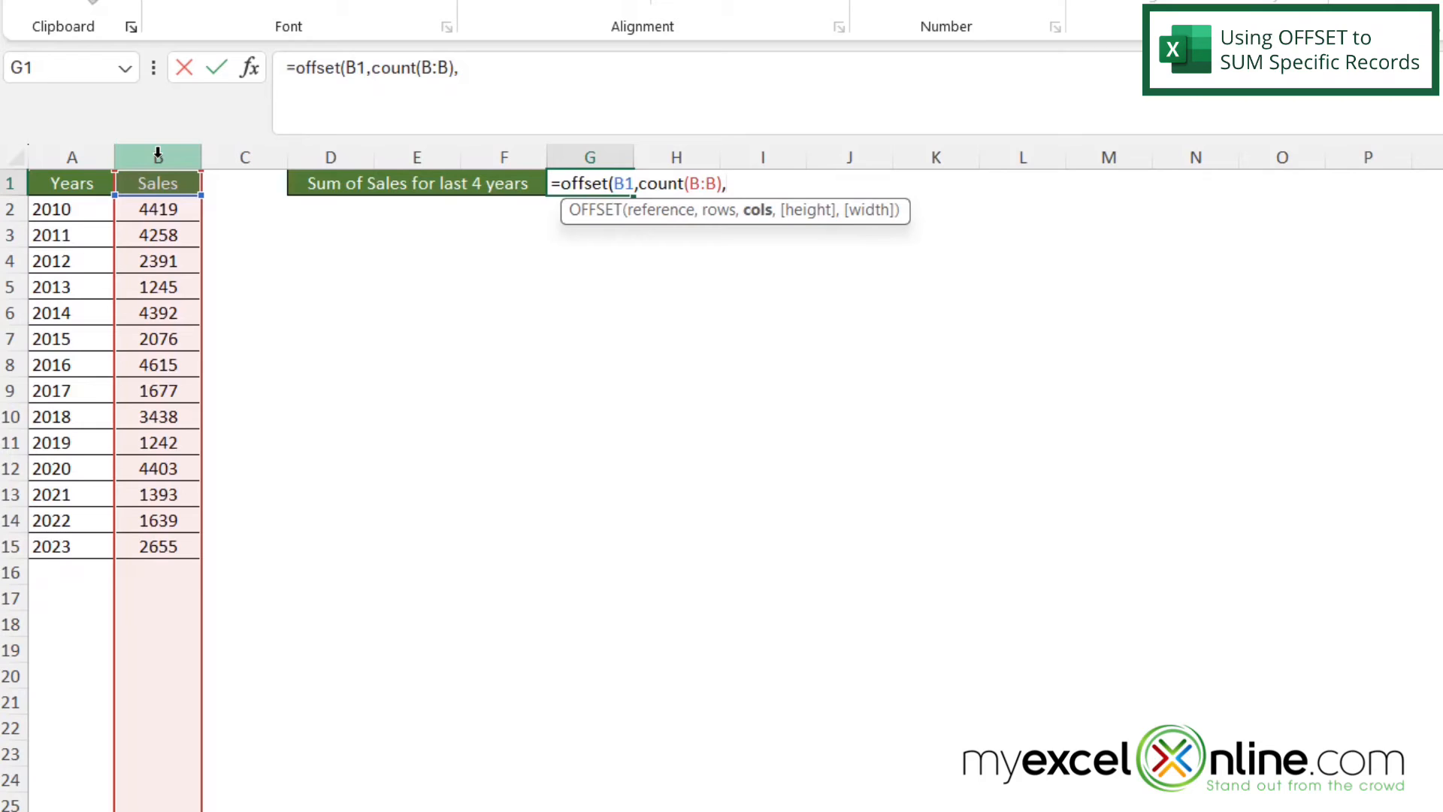
pyautogui.write('0')
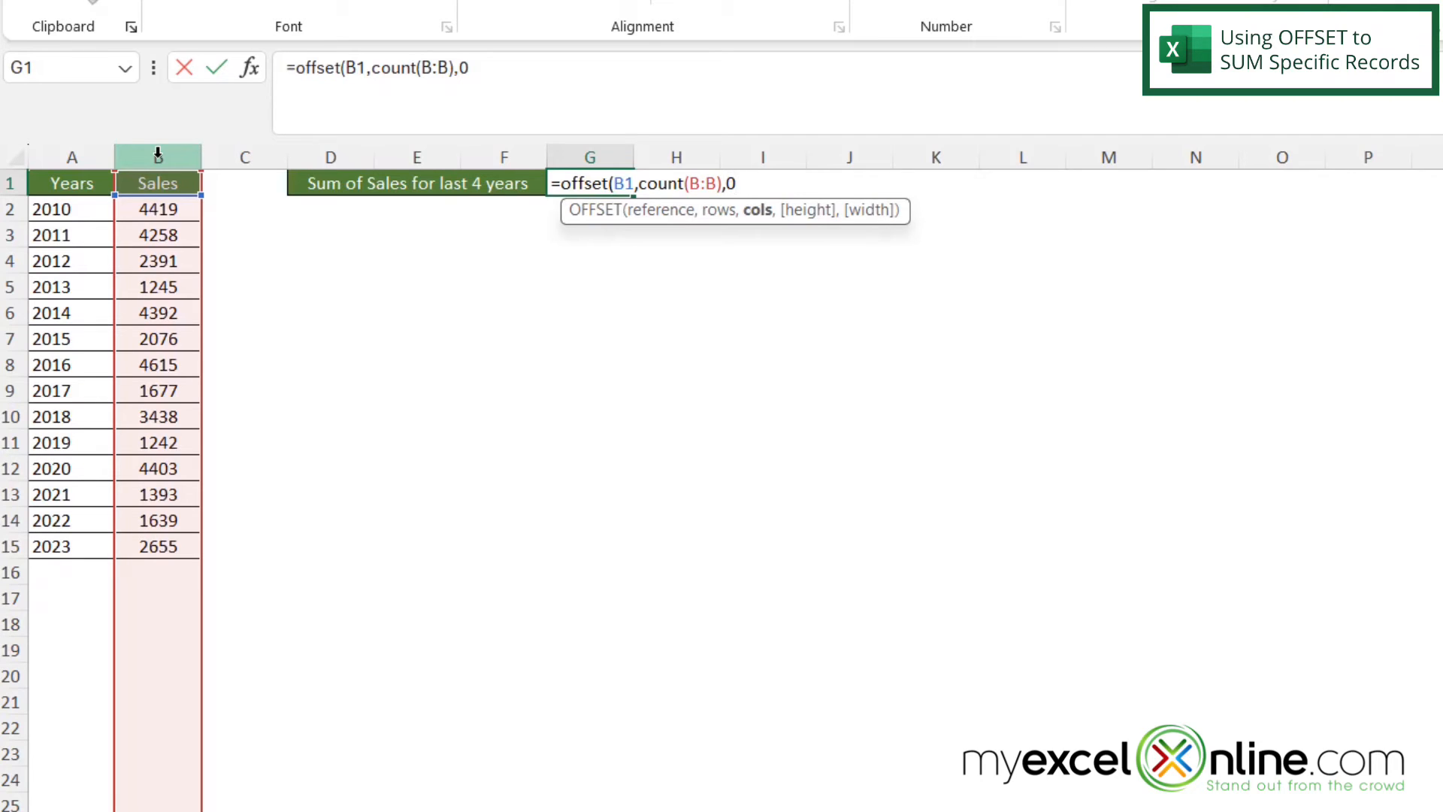
pyautogui.write(',')
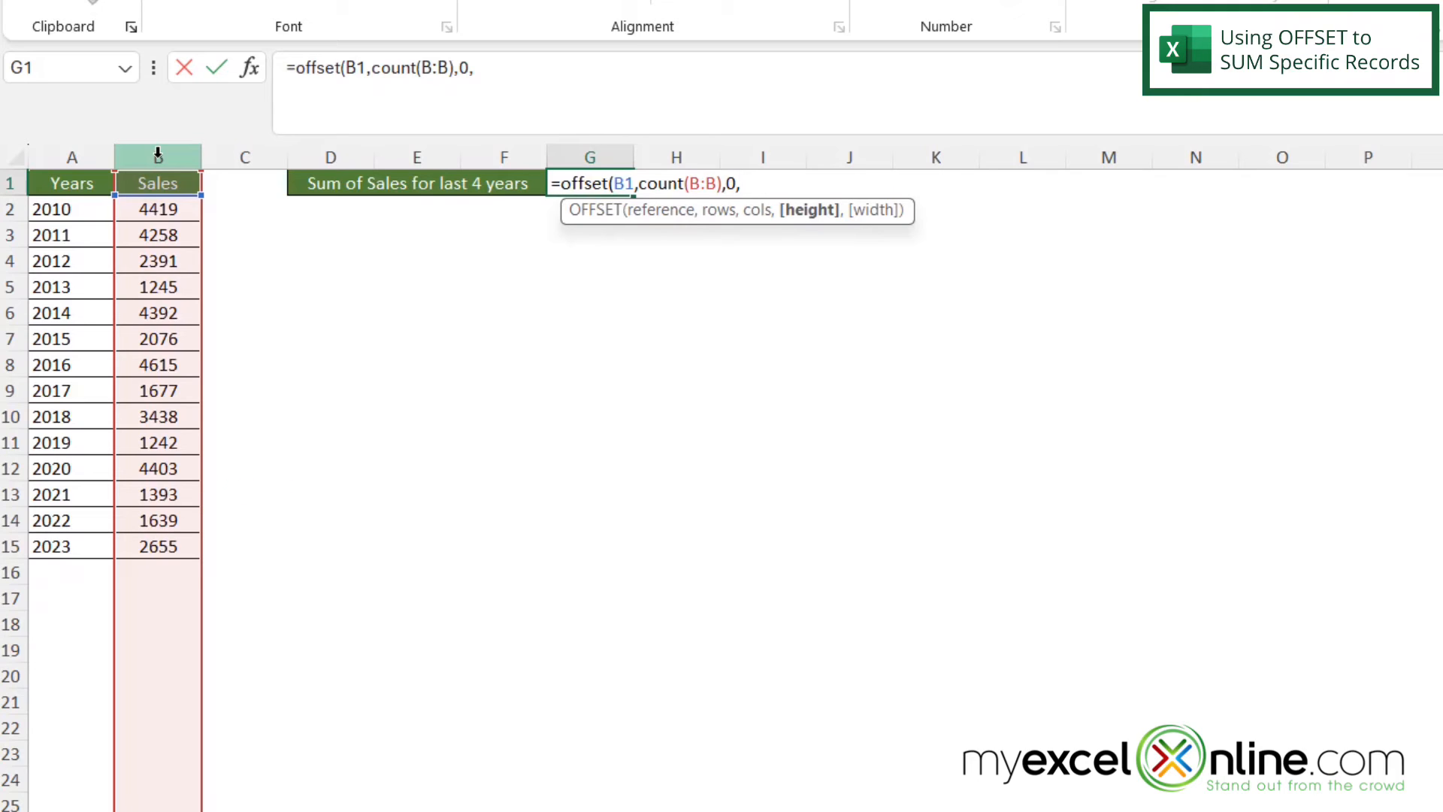
pyautogui.write('-4')
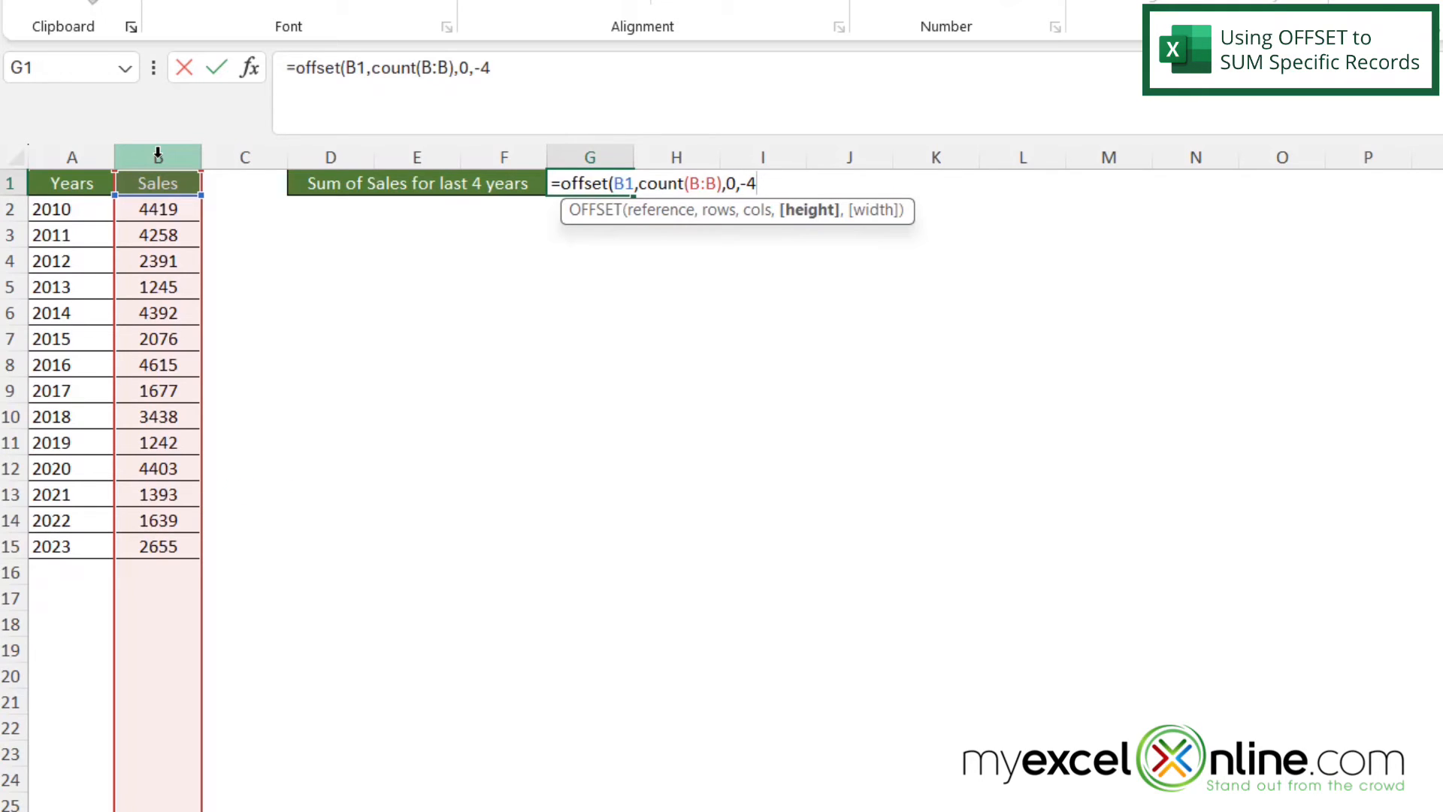
# - Close and commit the OFFSET formula, spilling 4403, 1393, 1639 and 2655 into G1:G4
pyautogui.write(')')
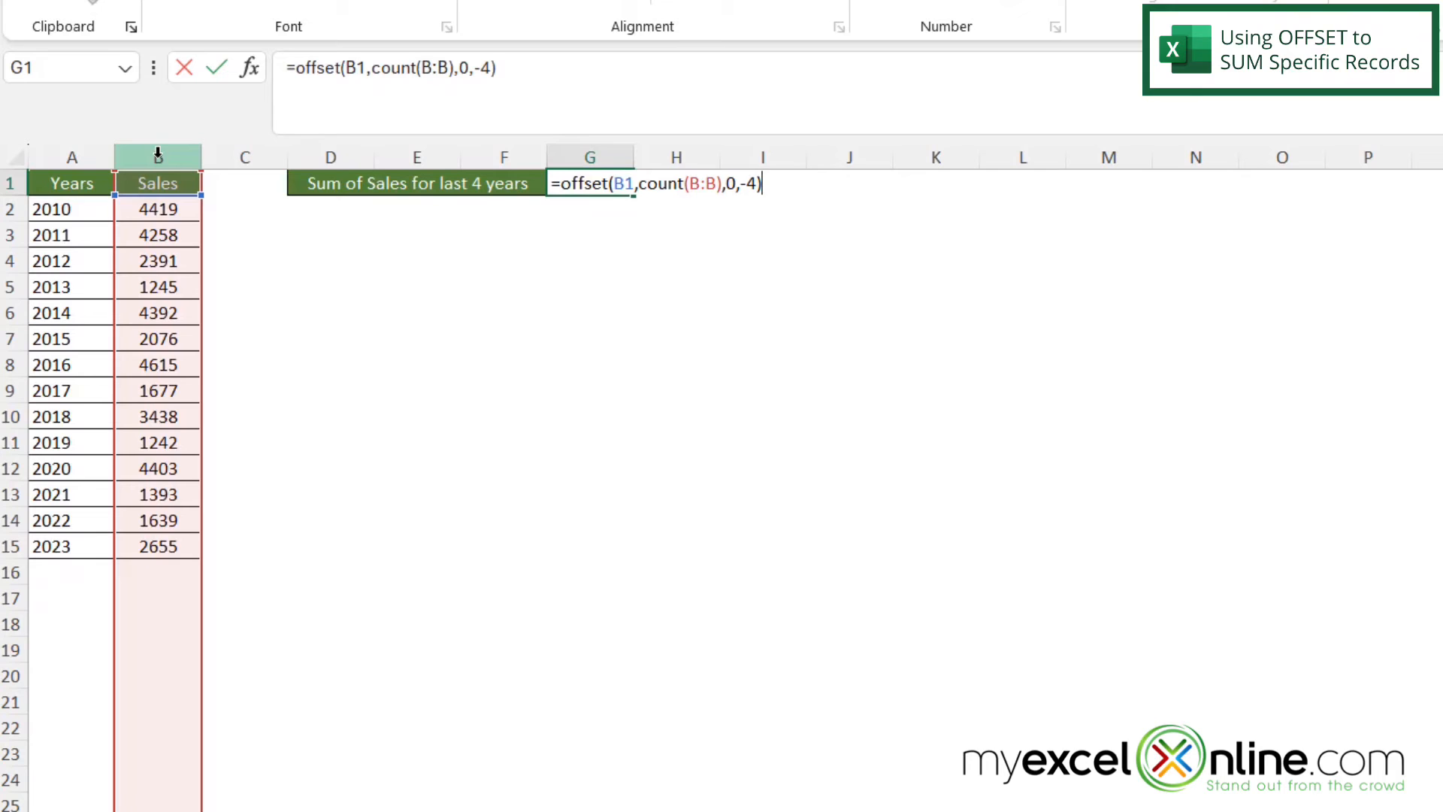
pyautogui.press('Enter')
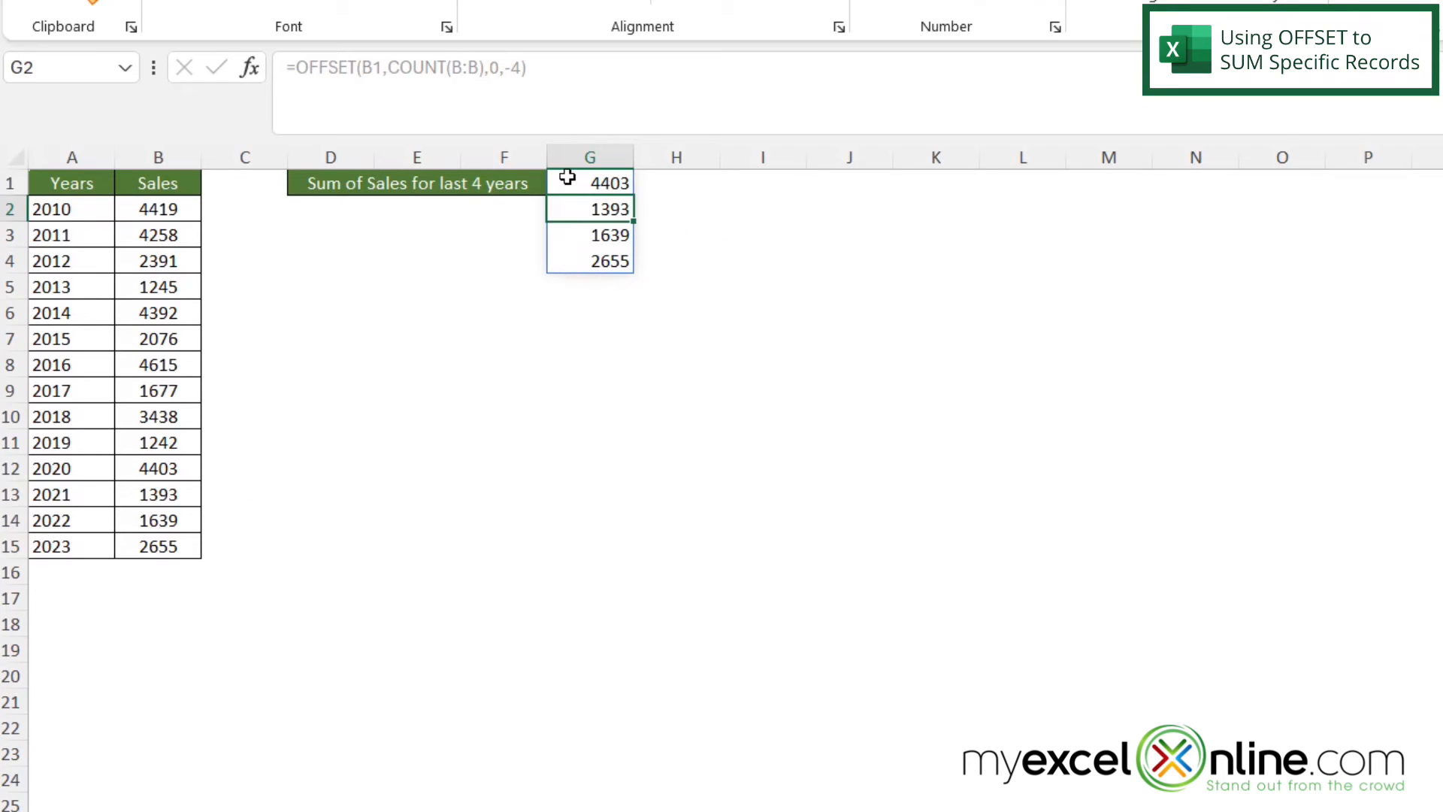
pyautogui.moveTo(573, 238)
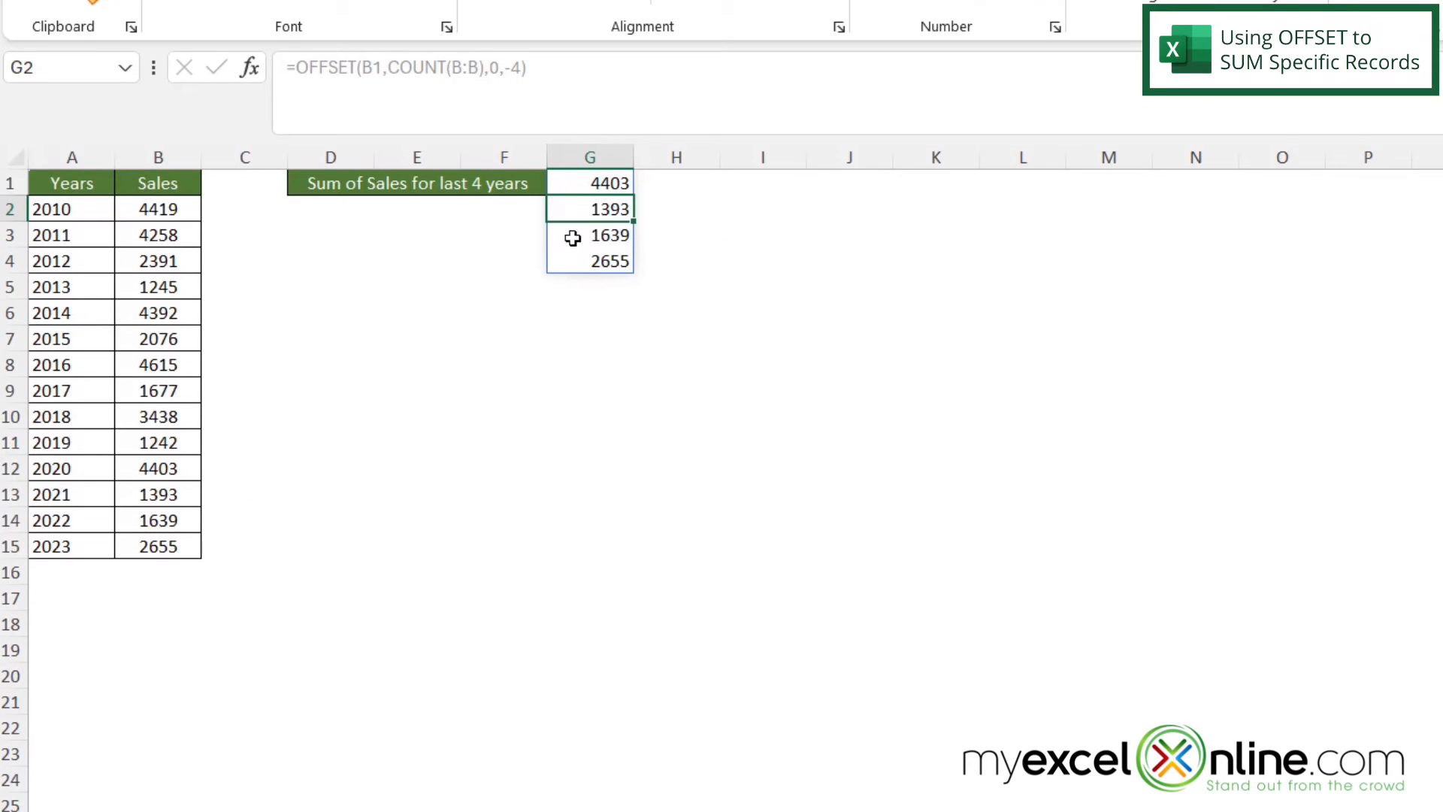
pyautogui.moveTo(567, 250)
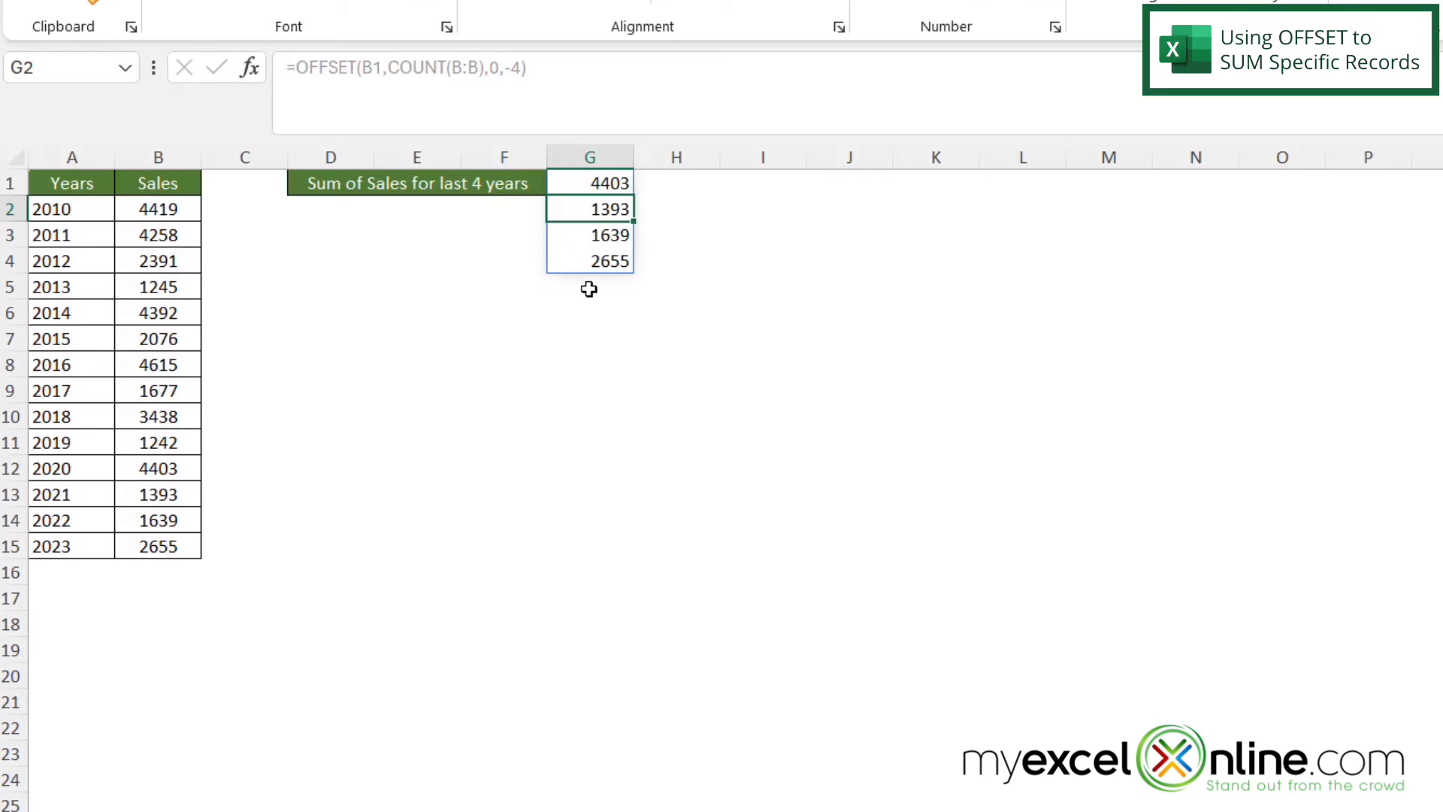
# - Wrap the G1 formula in SUM( so it totals the last four years as 10090
pyautogui.click(589, 182)
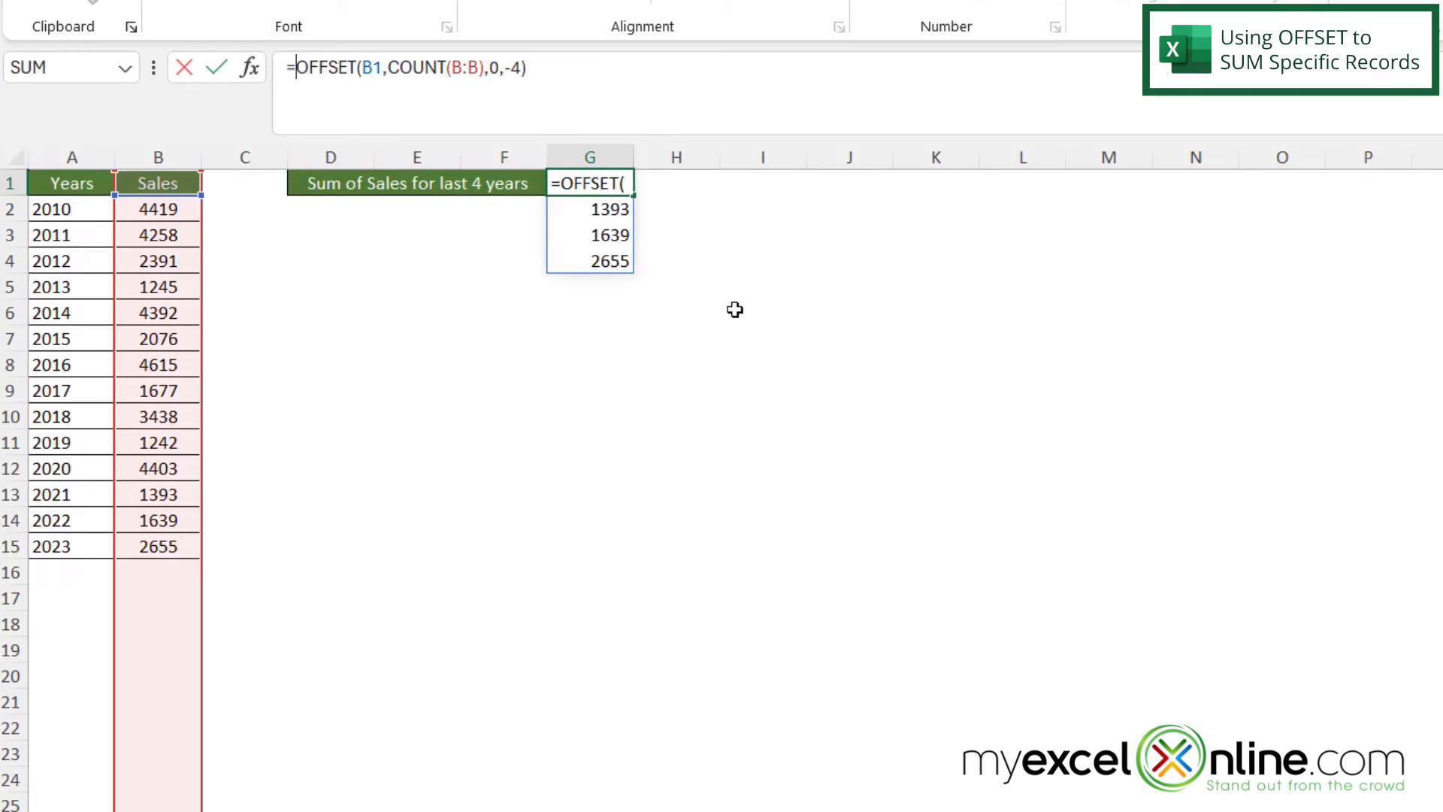
pyautogui.write('sum(')
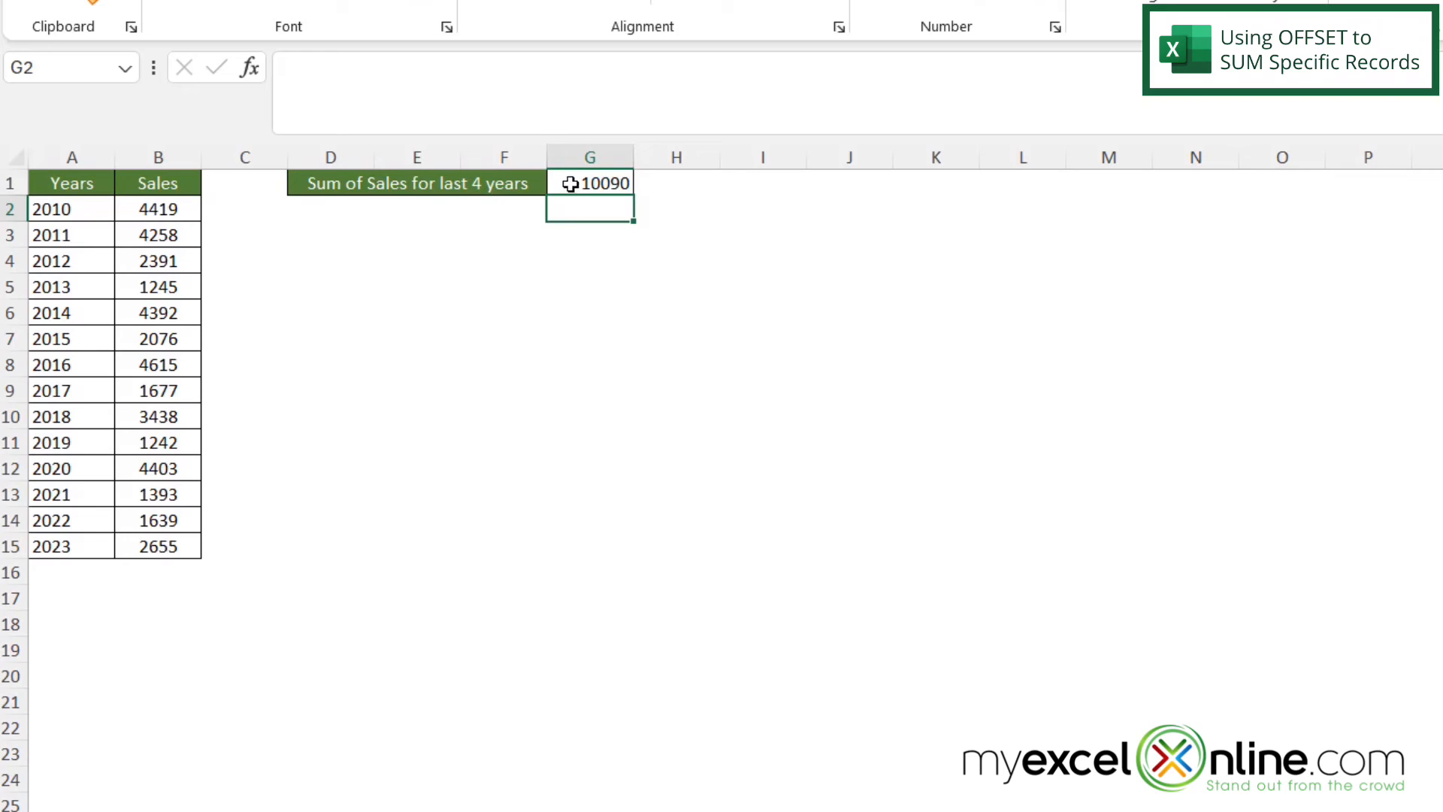
pyautogui.moveTo(561, 270)
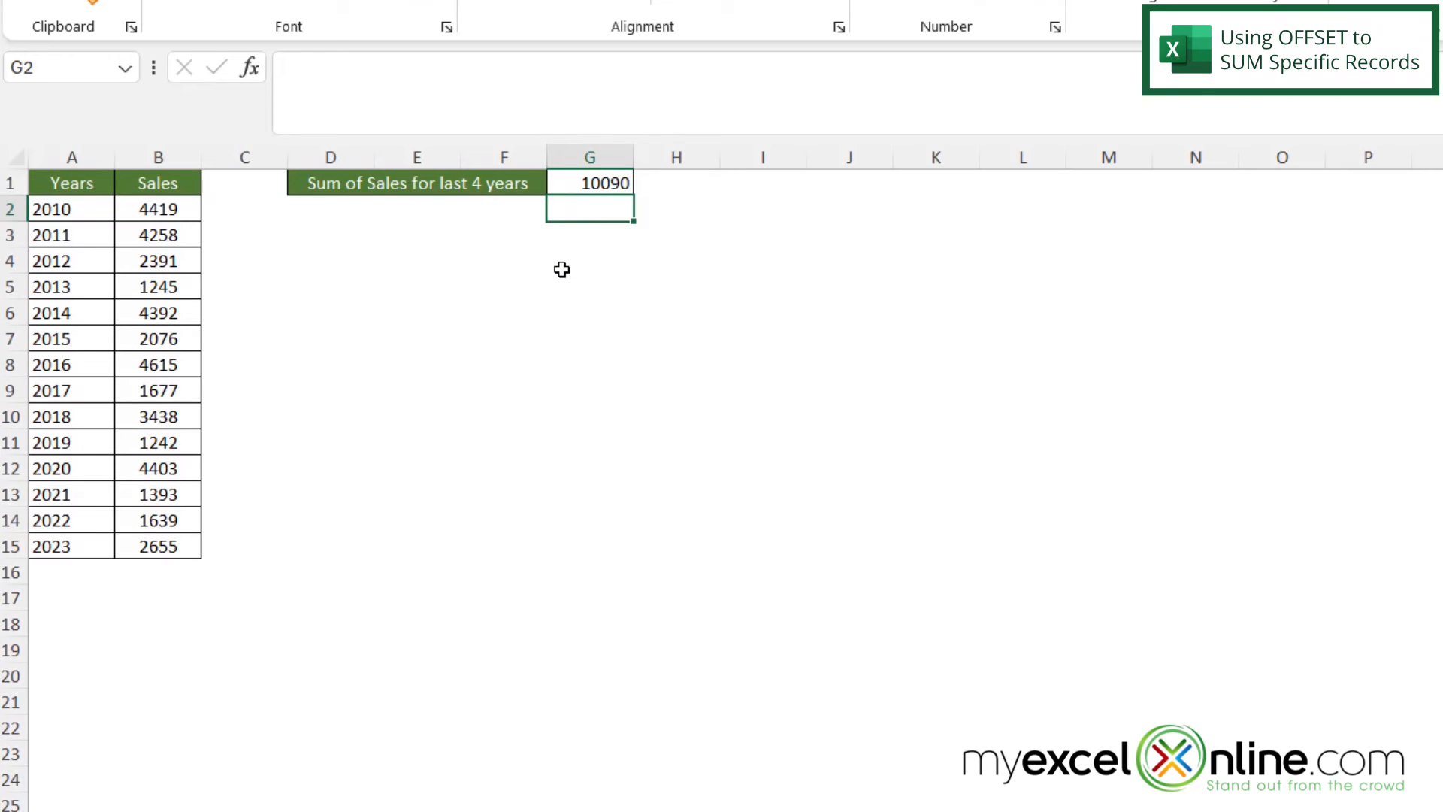
pyautogui.moveTo(558, 265)
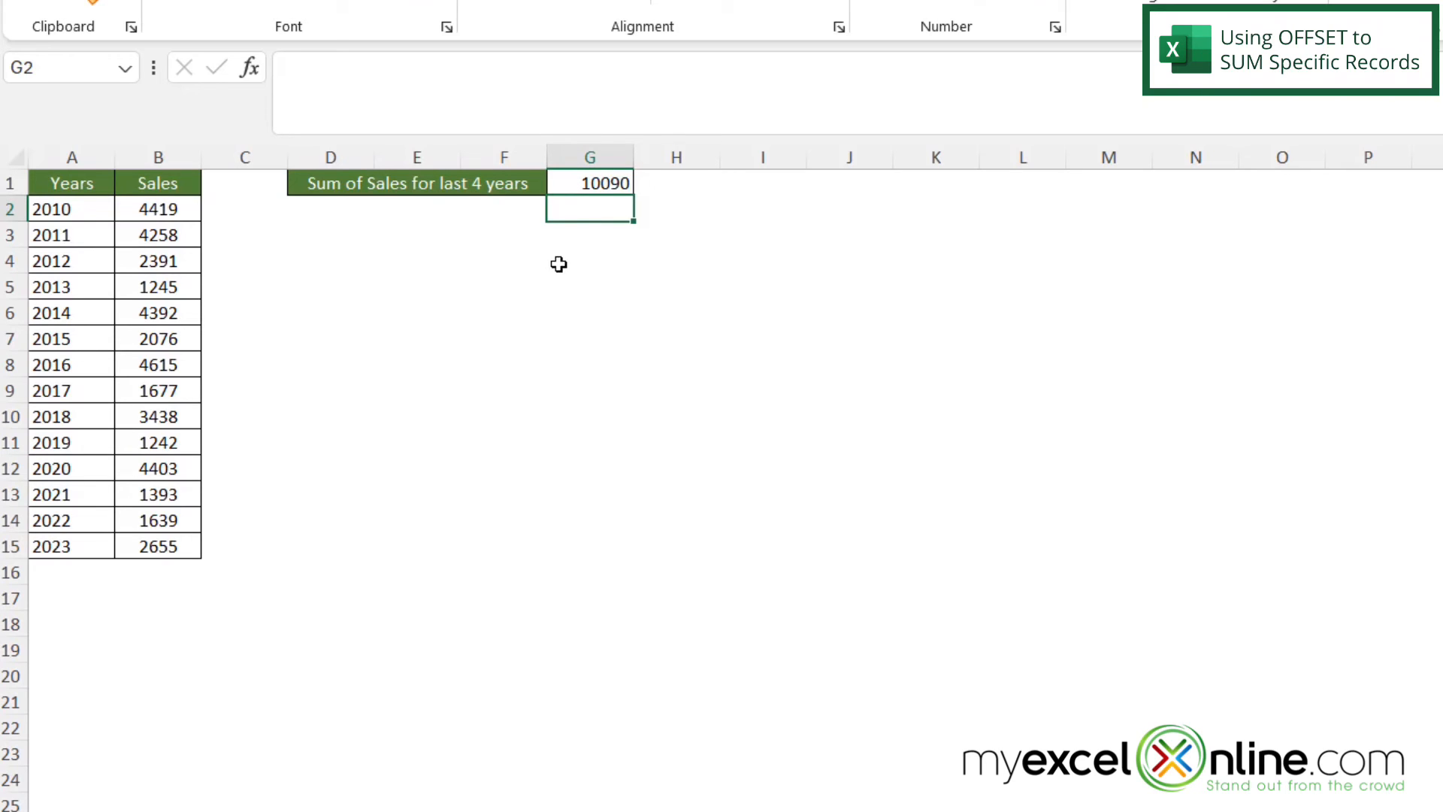
pyautogui.moveTo(590, 343)
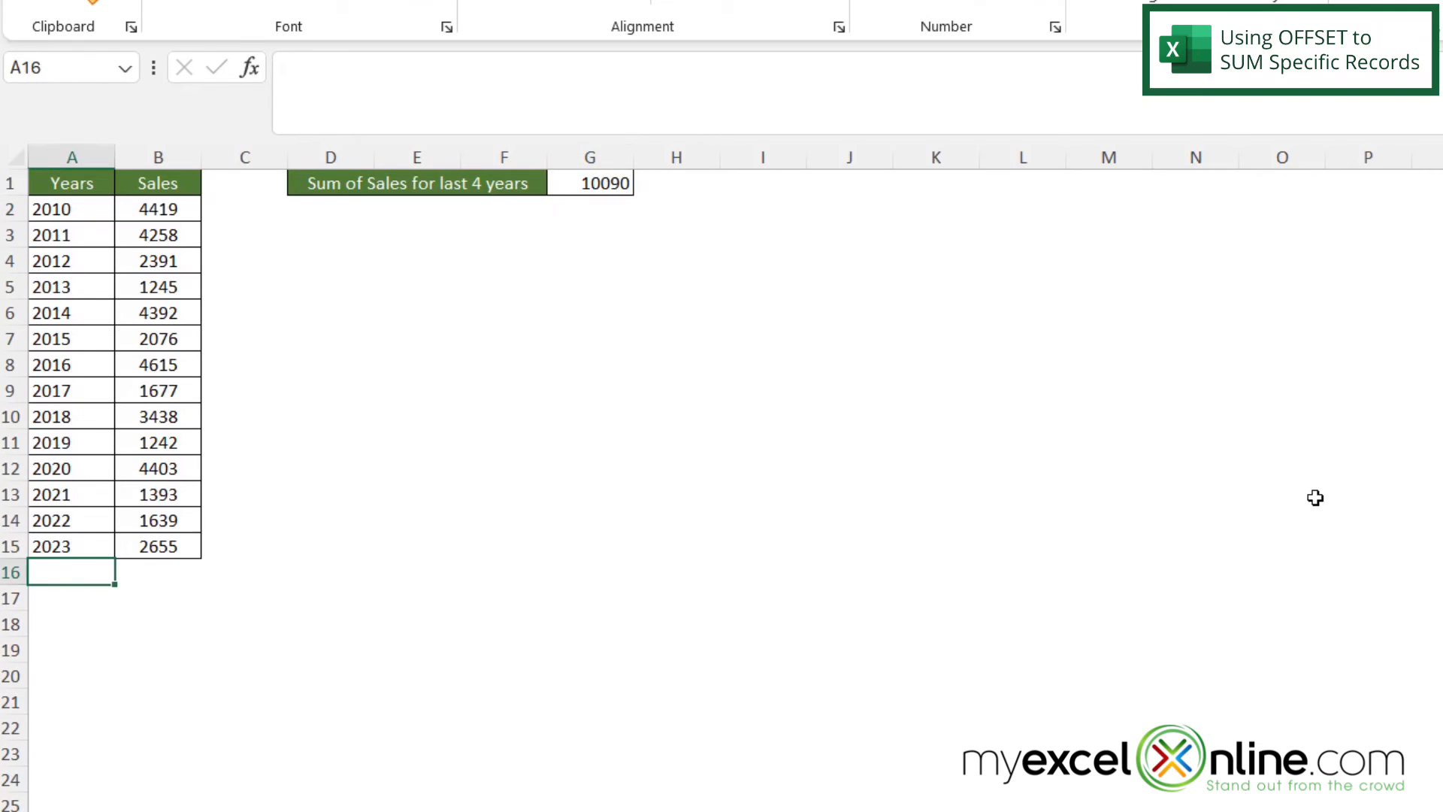
# - Enter year 2024 in A16 and begin typing its sales figure in B16
pyautogui.write('2024')
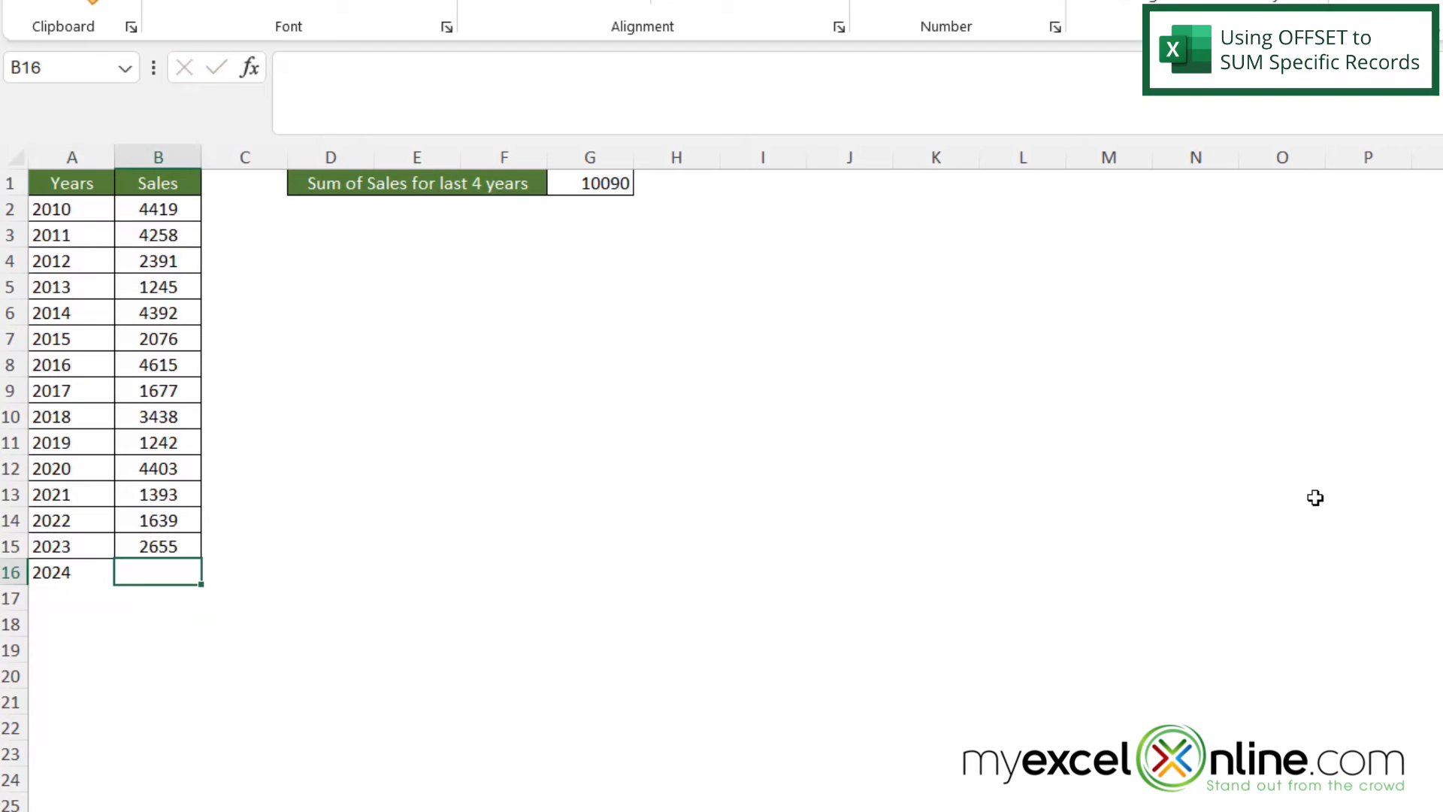
pyautogui.write('1')
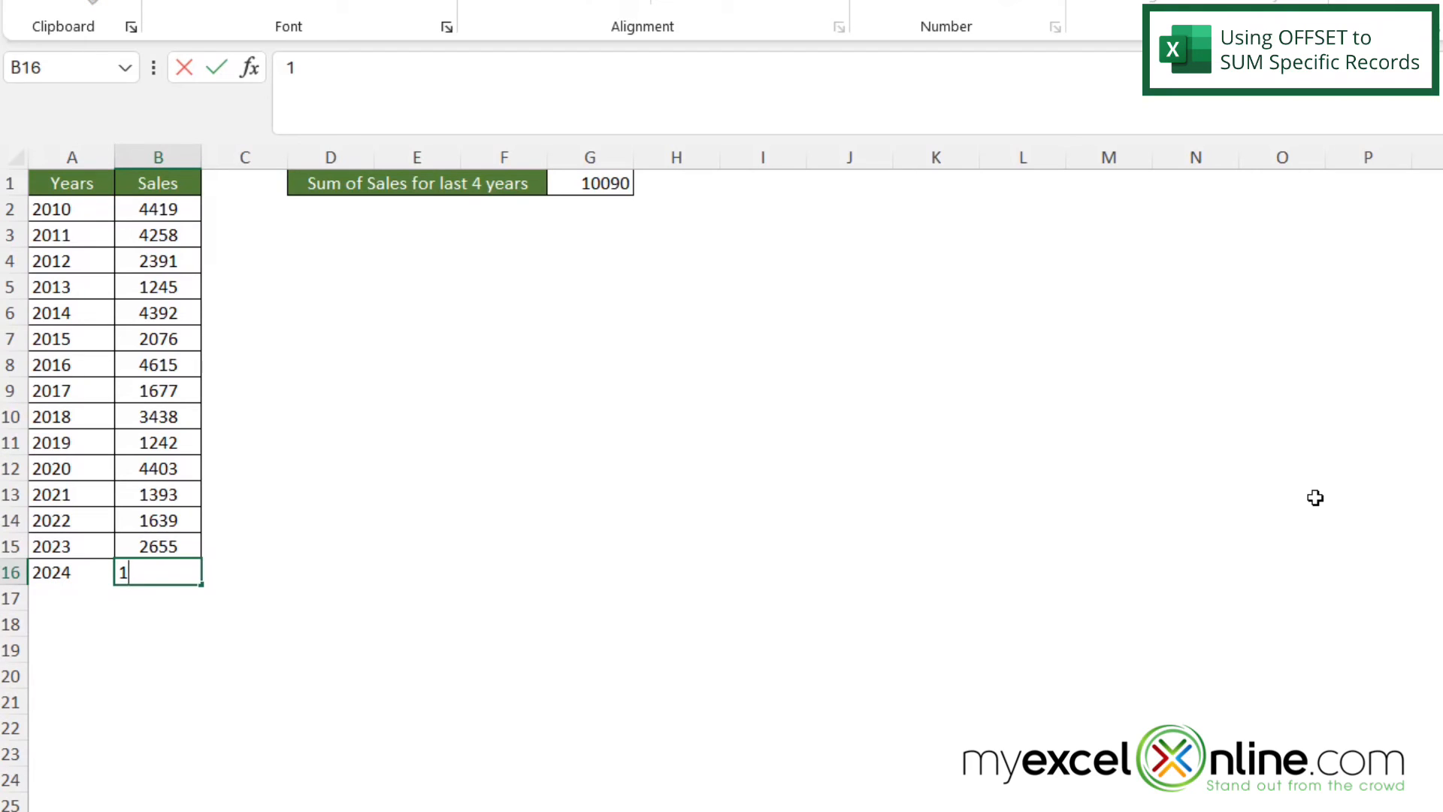